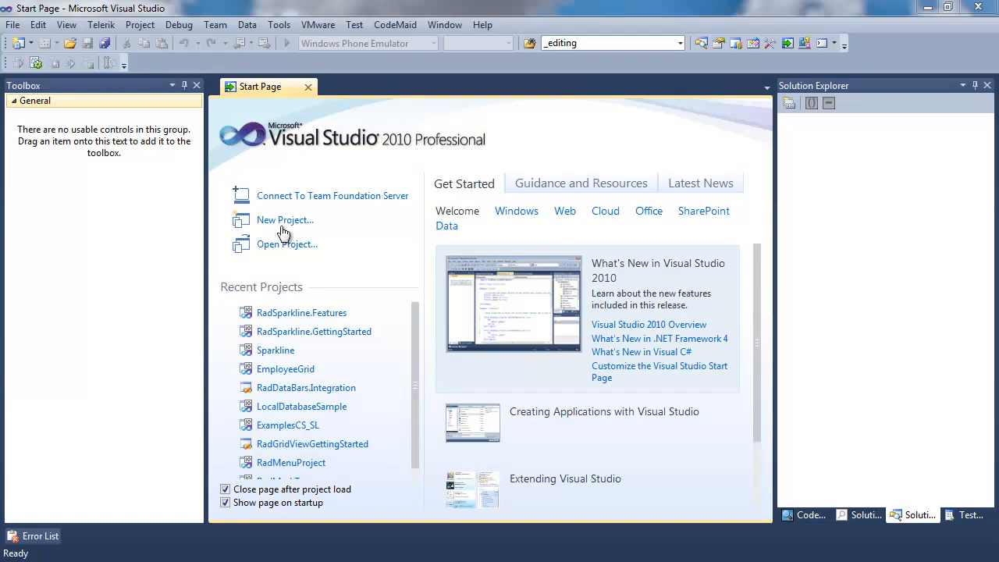
Create the RadSparkline.Data RadControls Silverlight project with Charting and DataVisualization assemblies referenced
{"action": "left_click", "coordinate": [285, 219]}
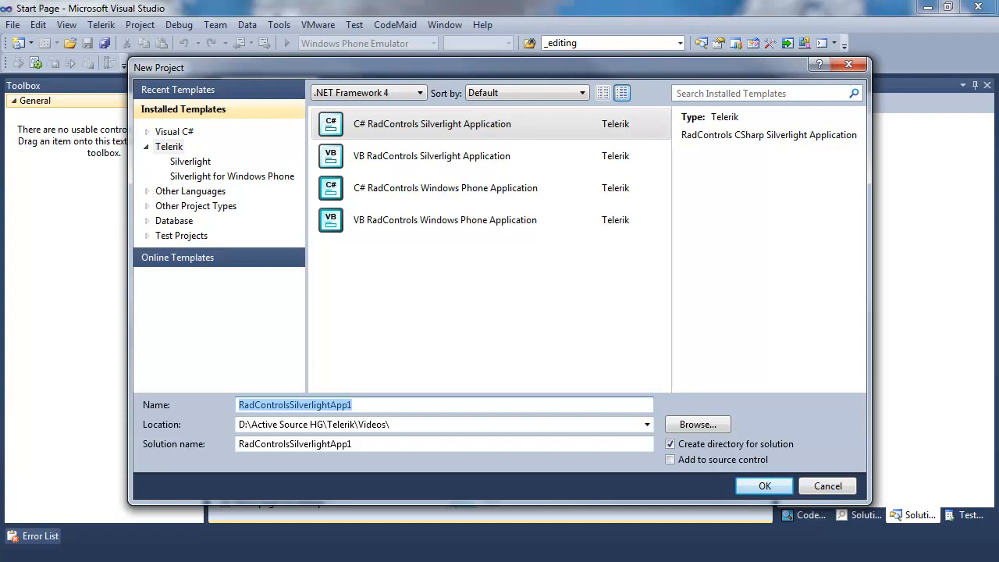
{"action": "type", "text": "RadSparkline.Da"}
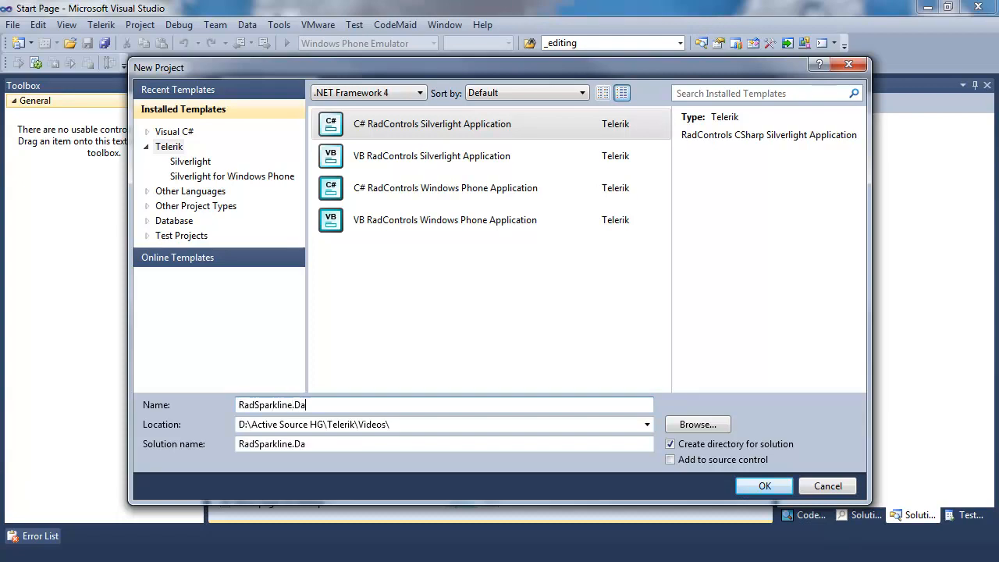
{"action": "left_click", "coordinate": [764, 486]}
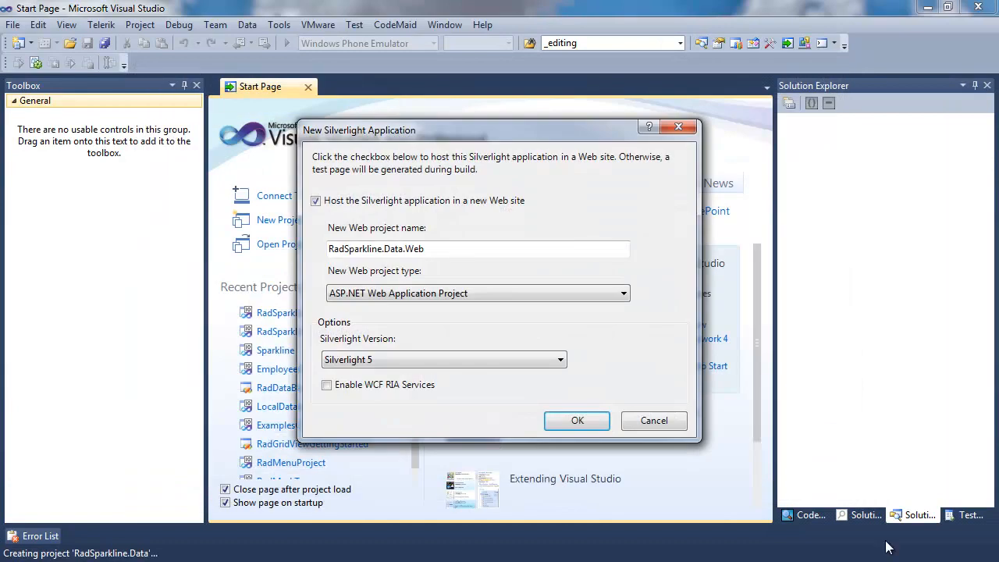
{"action": "left_click", "coordinate": [577, 421]}
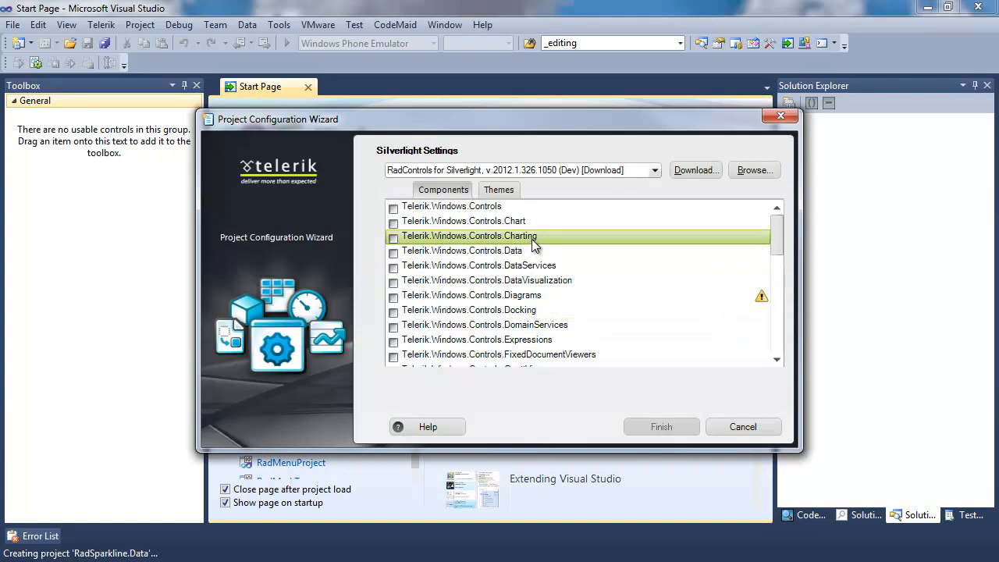
{"action": "left_click", "coordinate": [393, 235]}
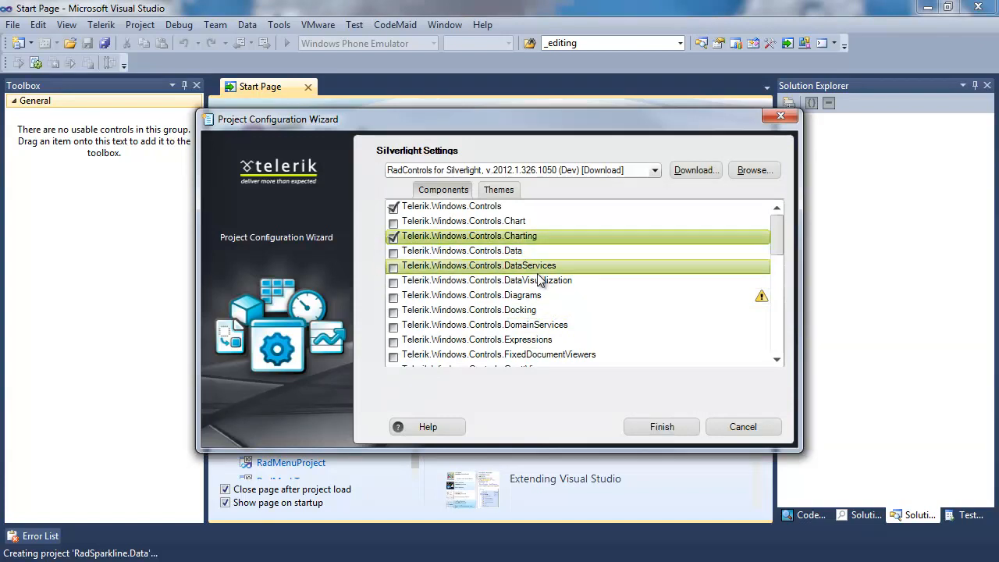
{"action": "left_click", "coordinate": [393, 281]}
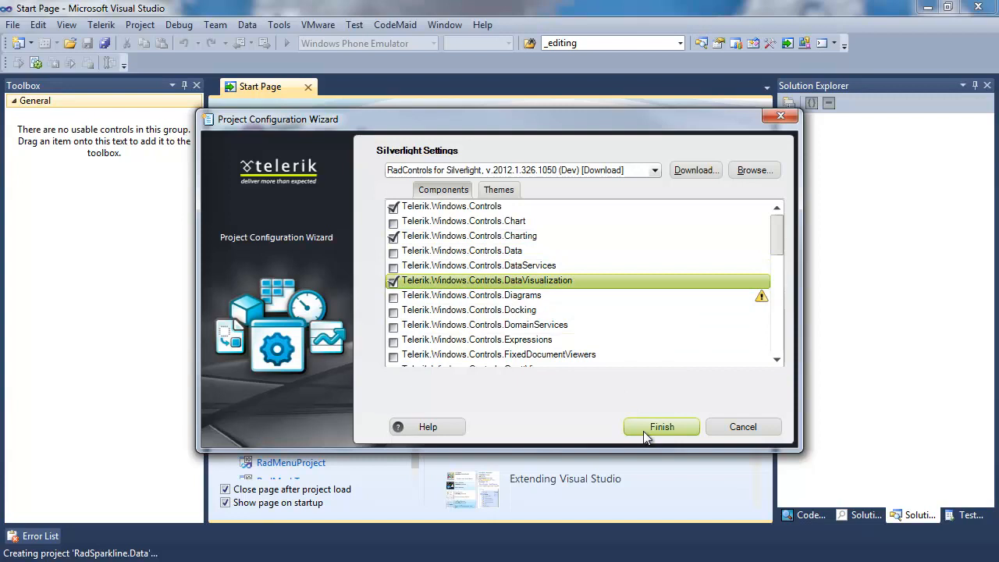
{"action": "left_click", "coordinate": [661, 426]}
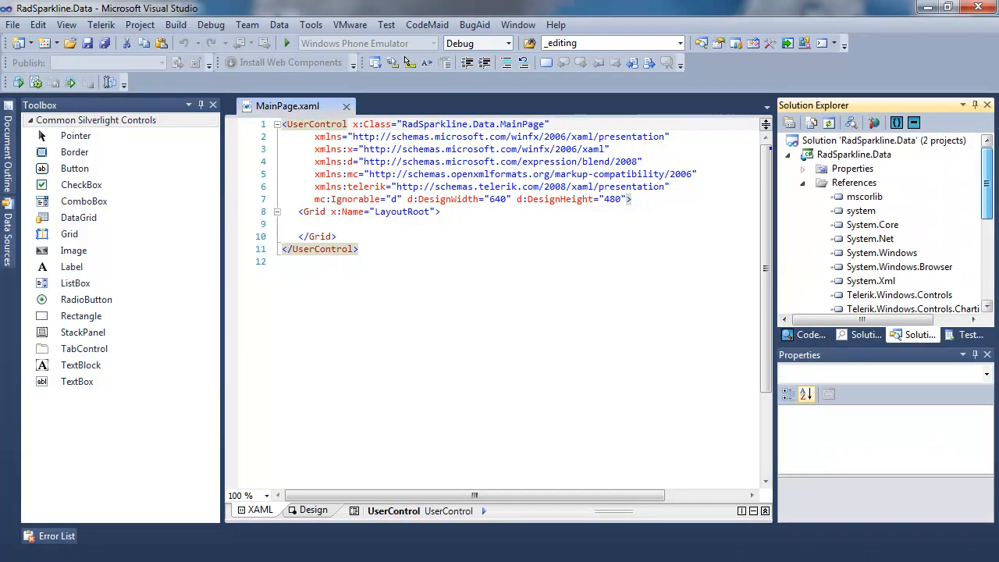
Add a new class named Product to the RadSparkline.Data project
{"action": "left_click", "coordinate": [853, 154]}
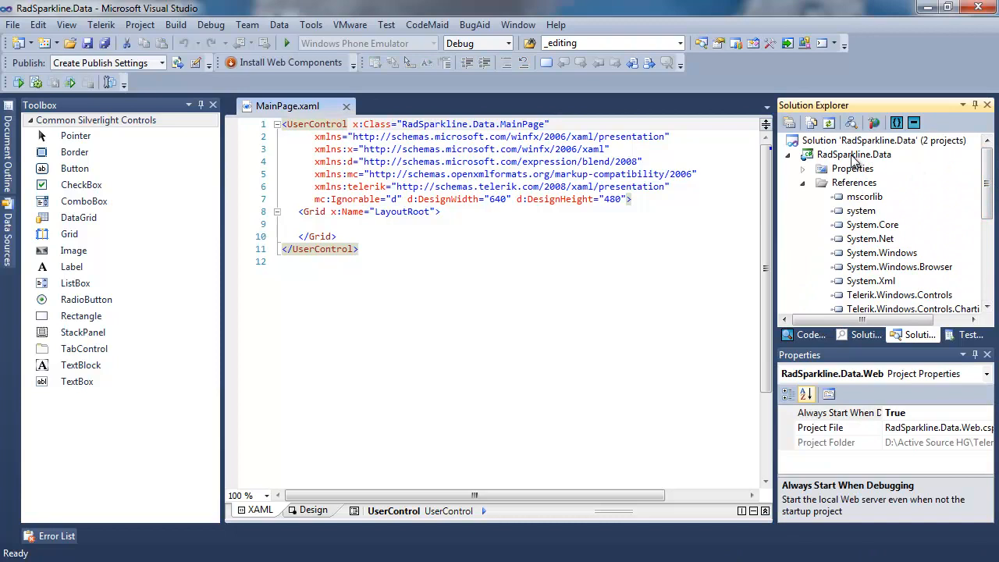
{"action": "right_click", "coordinate": [853, 154]}
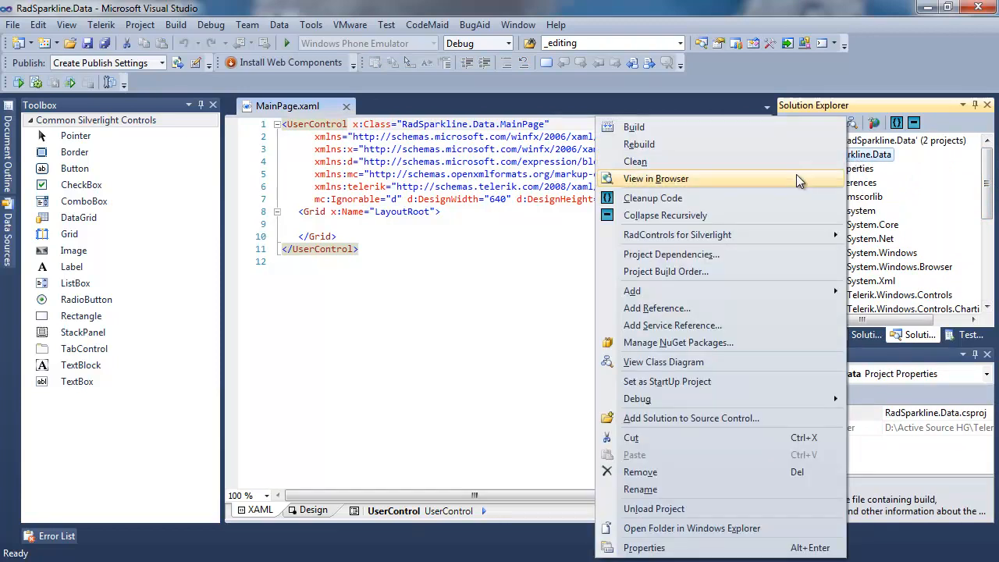
{"action": "mouse_move", "coordinate": [633, 290]}
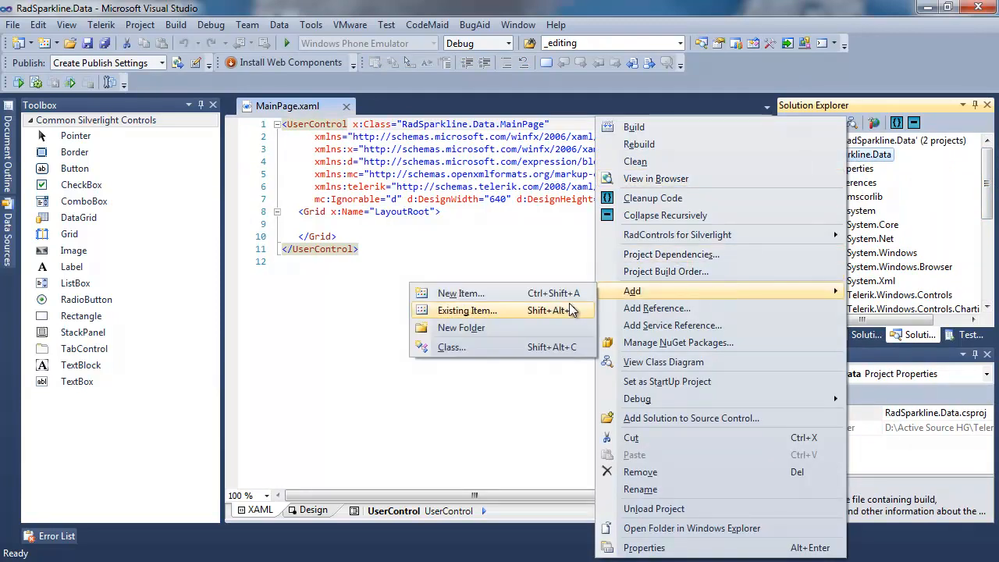
{"action": "mouse_move", "coordinate": [534, 352]}
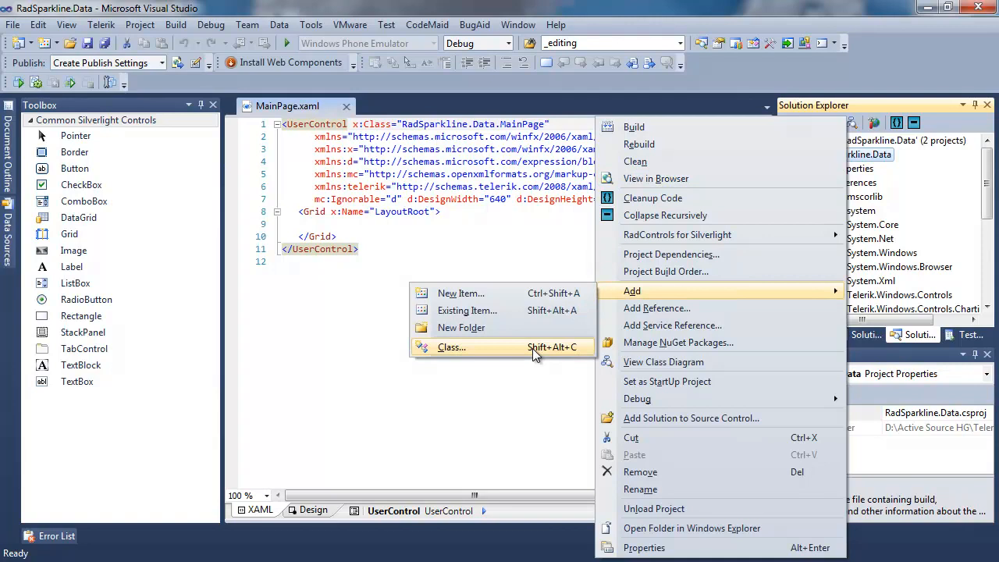
{"action": "left_click", "coordinate": [451, 346]}
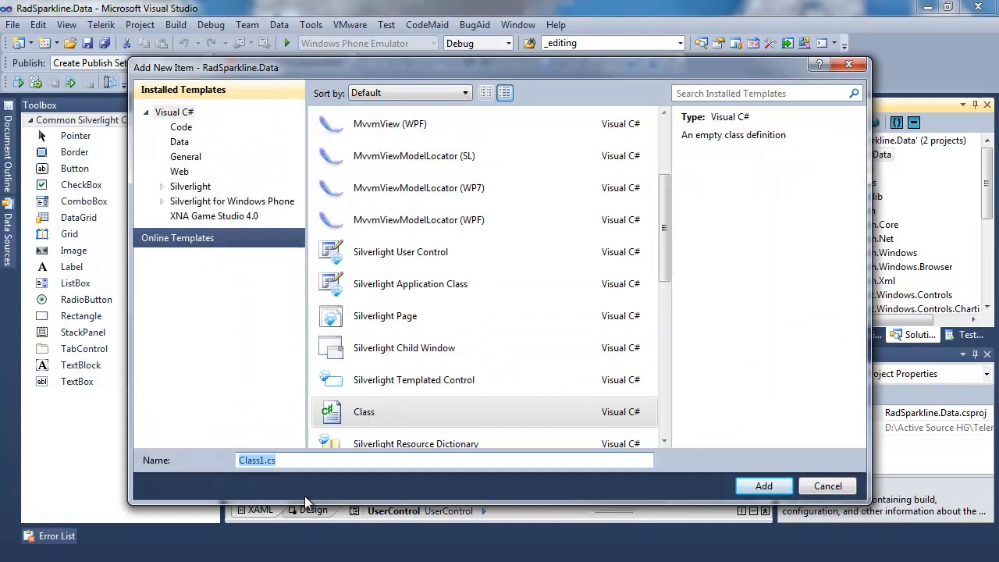
{"action": "type", "text": "Product"}
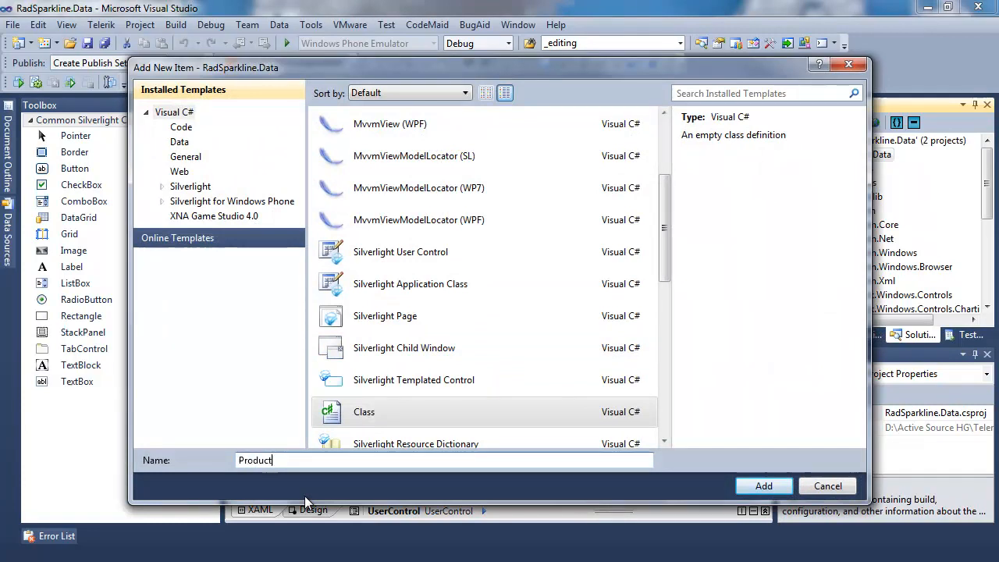
{"action": "left_click", "coordinate": [763, 486]}
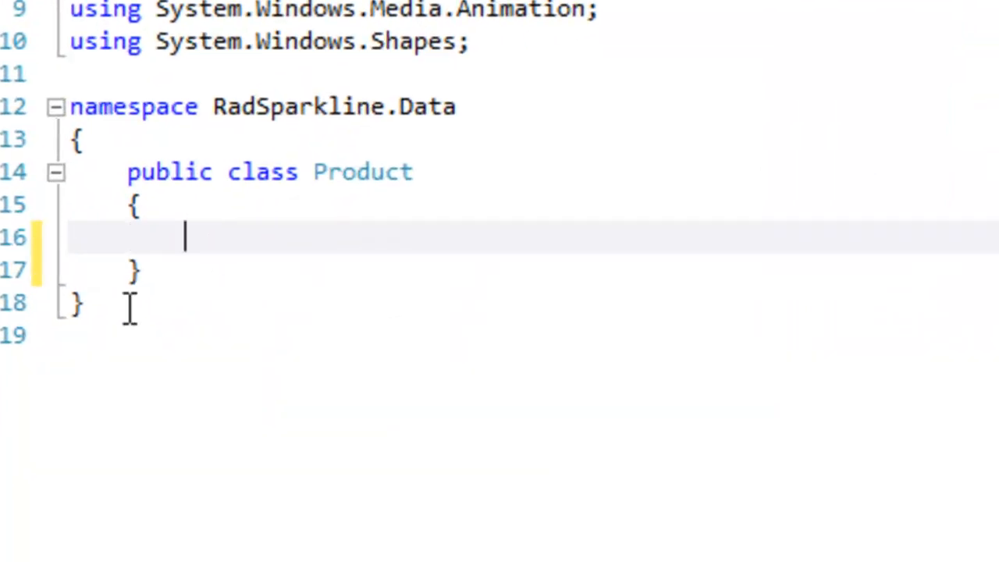
Add public double Cost and UnitCost auto-properties to the Product class
{"action": "type", "text": "public"}
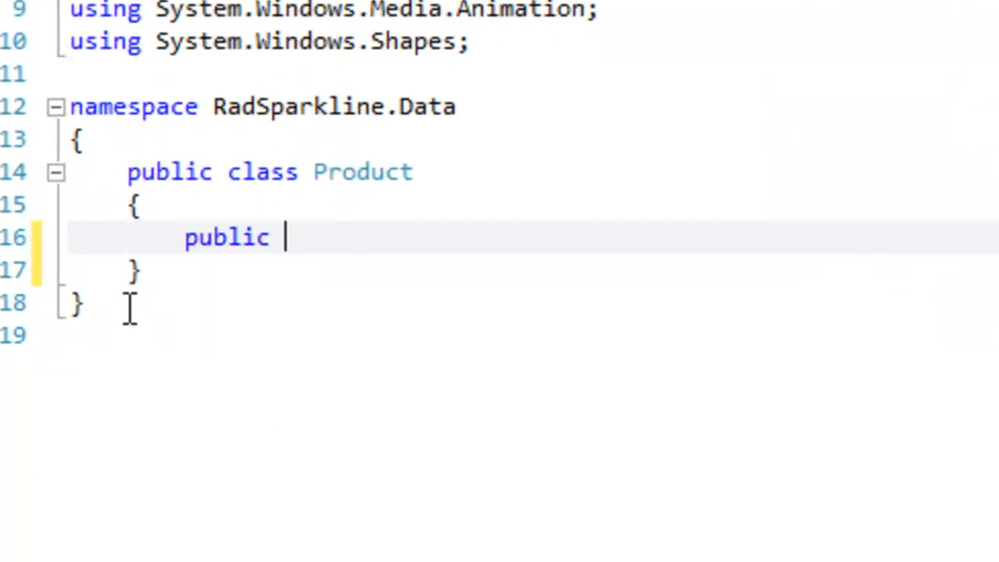
{"action": "type", "text": "double Cost { get;"}
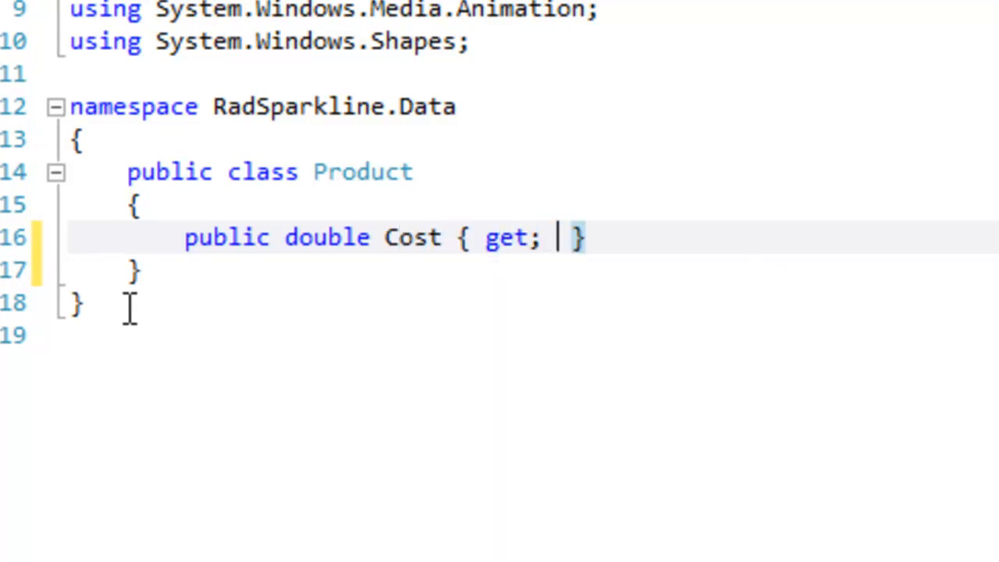
{"action": "type", "text": "set;"}
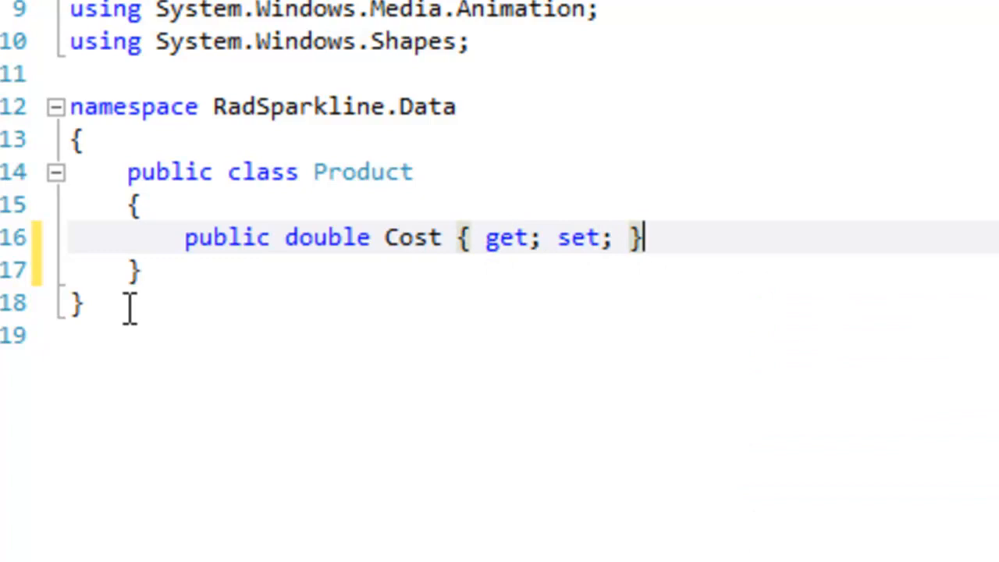
{"action": "type", "text": "pro"}
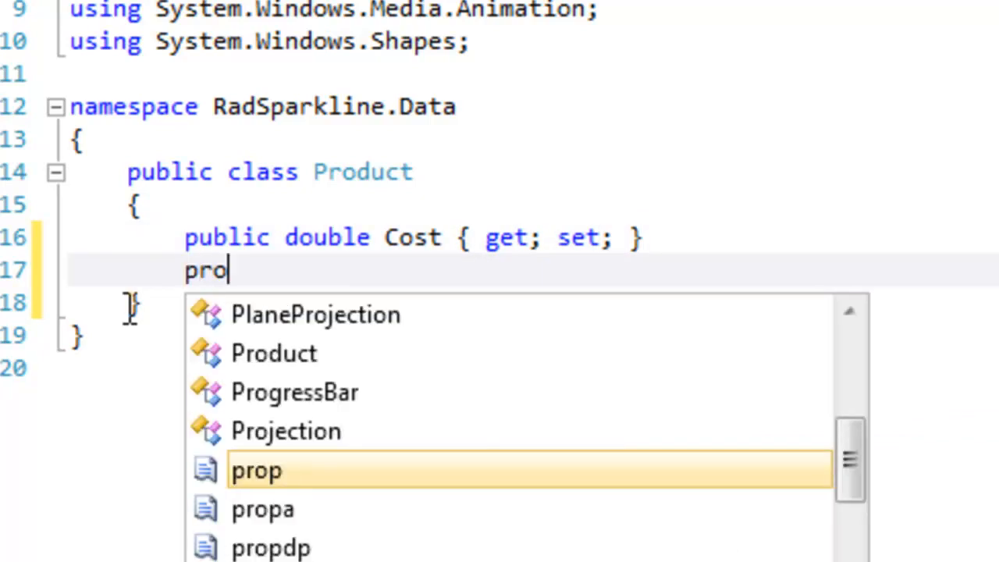
{"action": "key", "text": "Tab"}
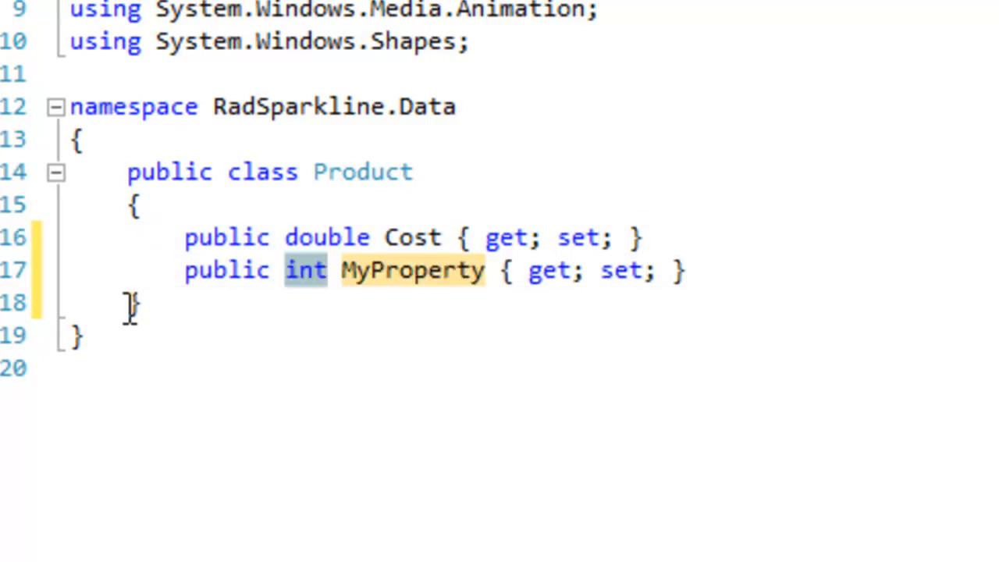
{"action": "type", "text": "double"}
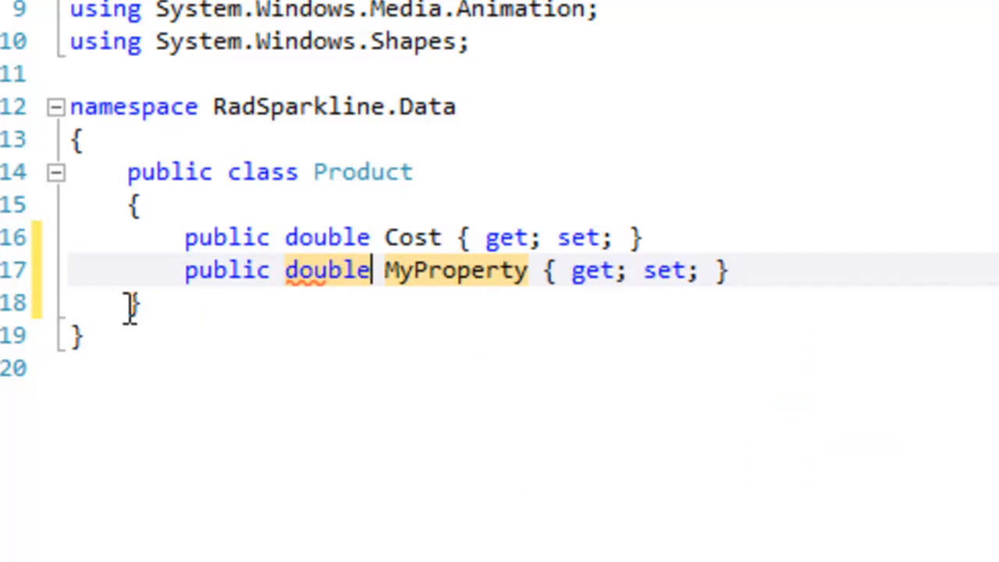
{"action": "type", "text": "UnitCos"}
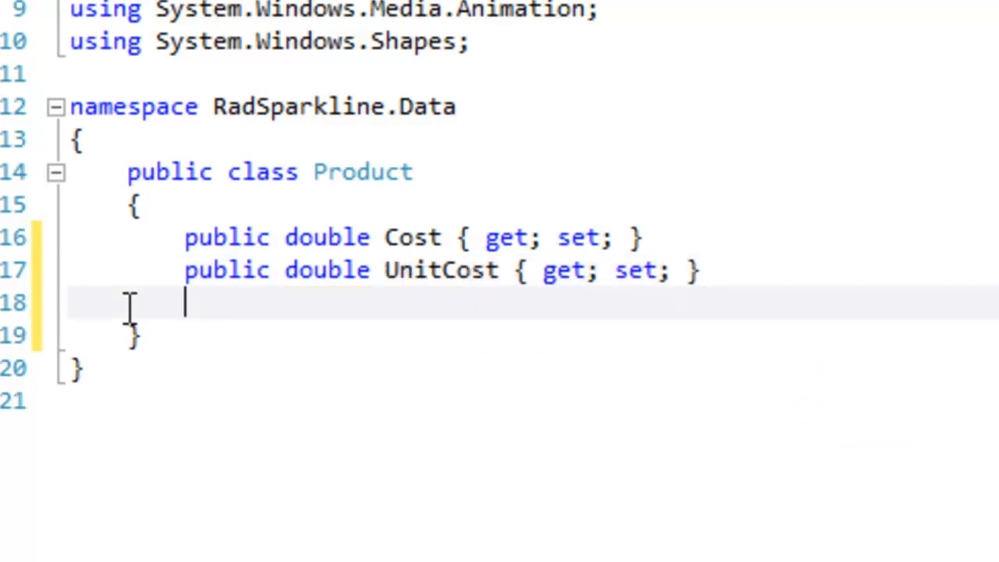
Add a DateTime PurchaseDate auto-property to the Product class
{"action": "type", "text": "prop"}
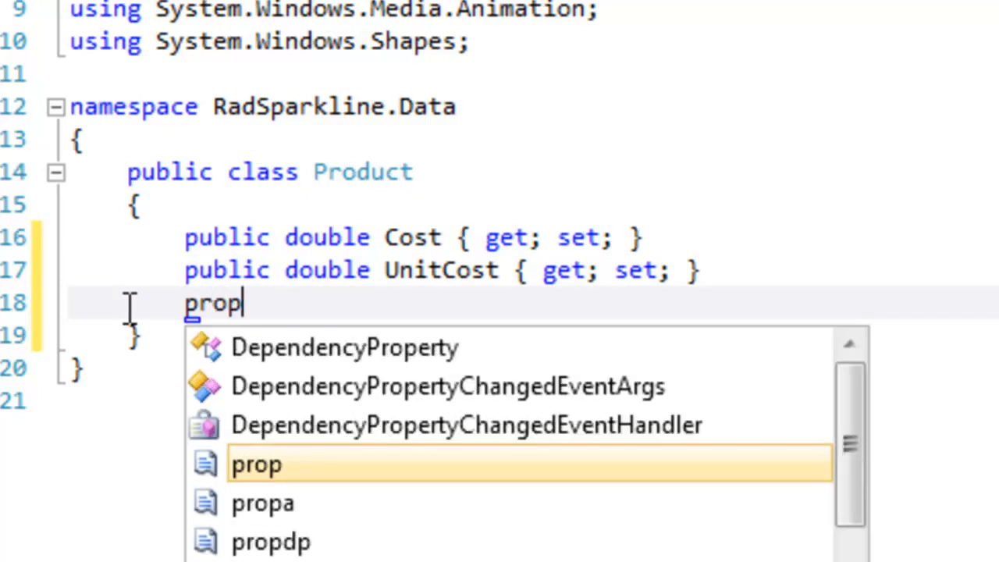
{"action": "key", "text": "Tab"}
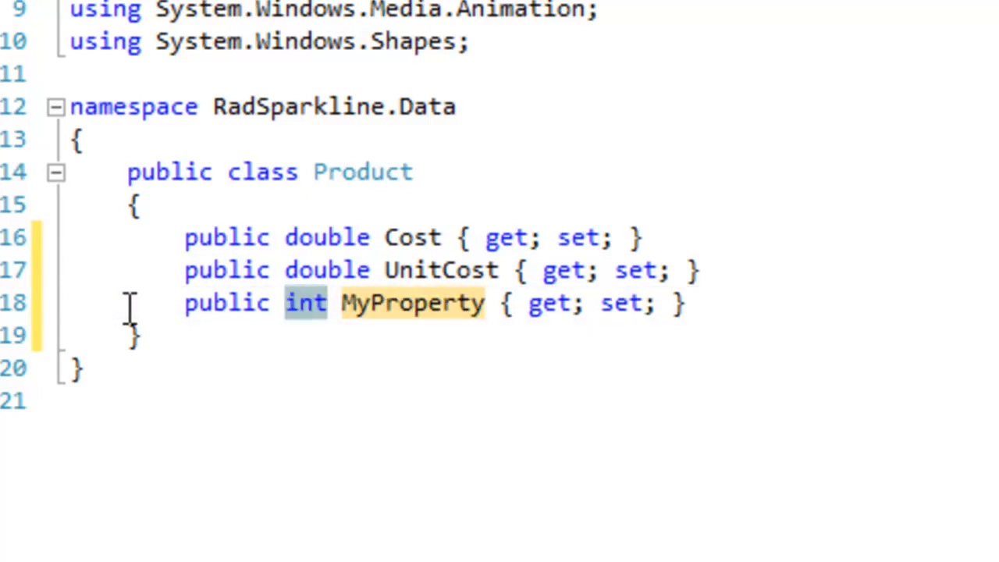
{"action": "type", "text": "DateTime"}
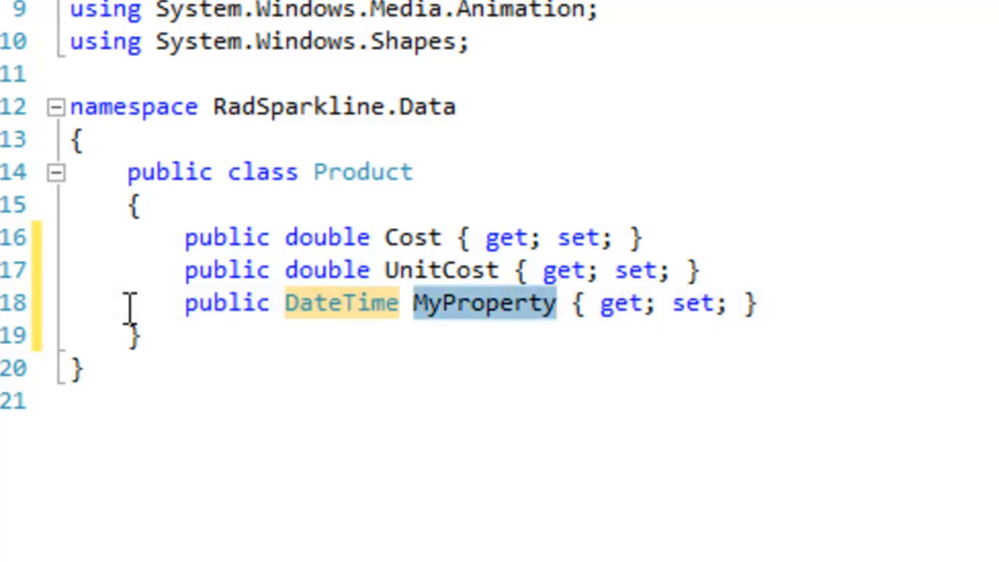
{"action": "type", "text": "Purc"}
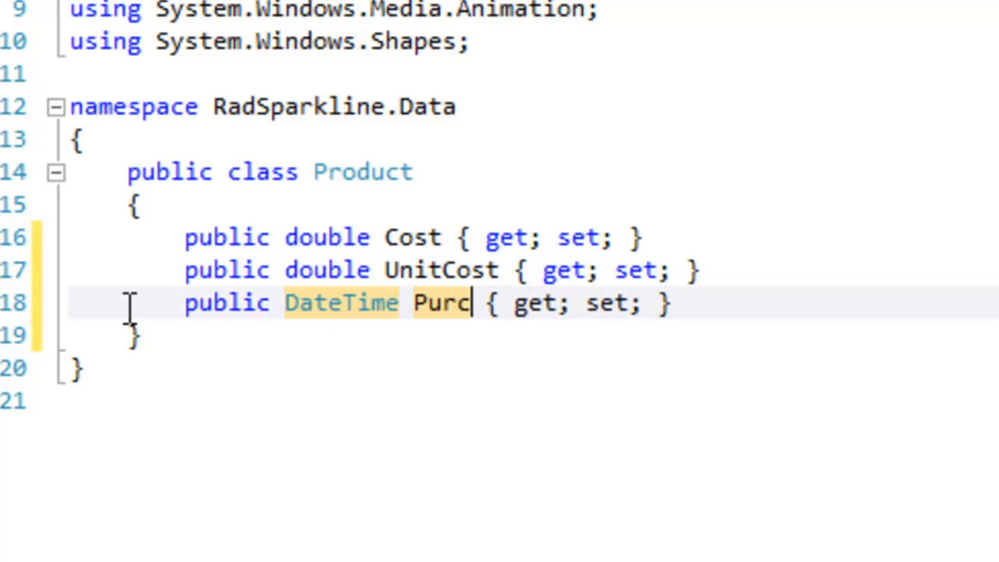
{"action": "type", "text": "haseDate"}
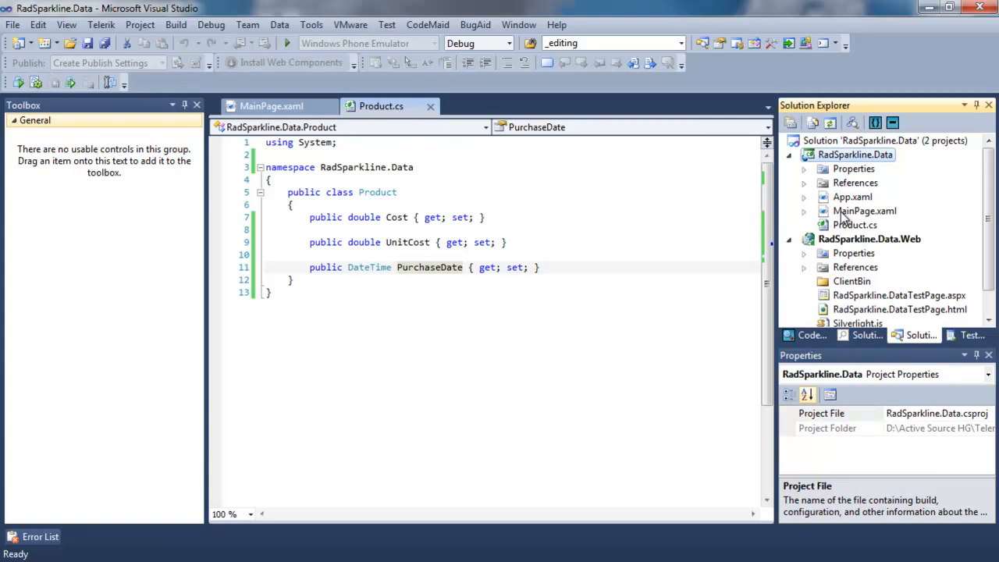
In MainPage.xaml, add a StackPanel holding a RadColumnSparkline named xColumnSparkline
{"action": "left_click", "coordinate": [273, 106]}
{"action": "type", "text": "<"}
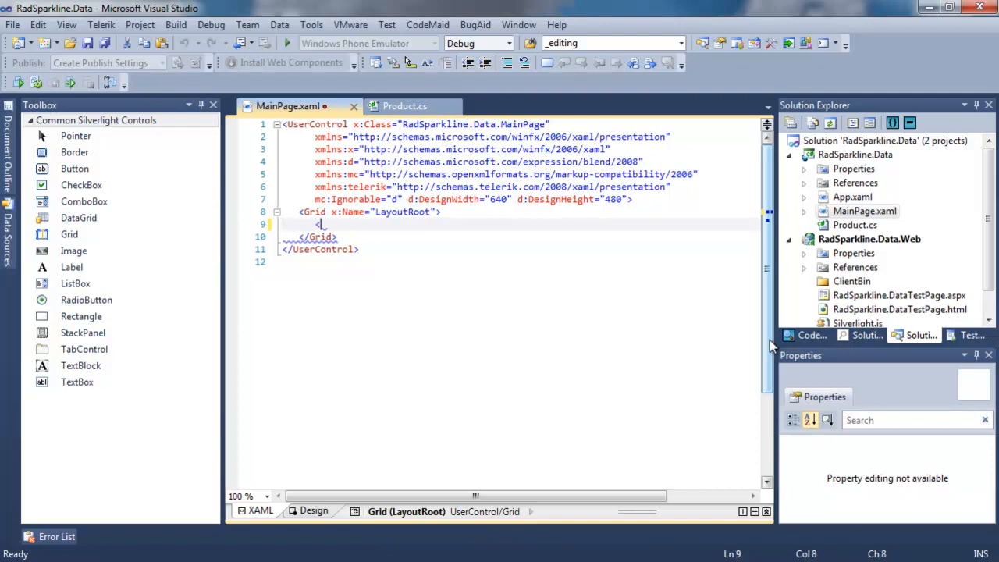
{"action": "type", "text": "s"}
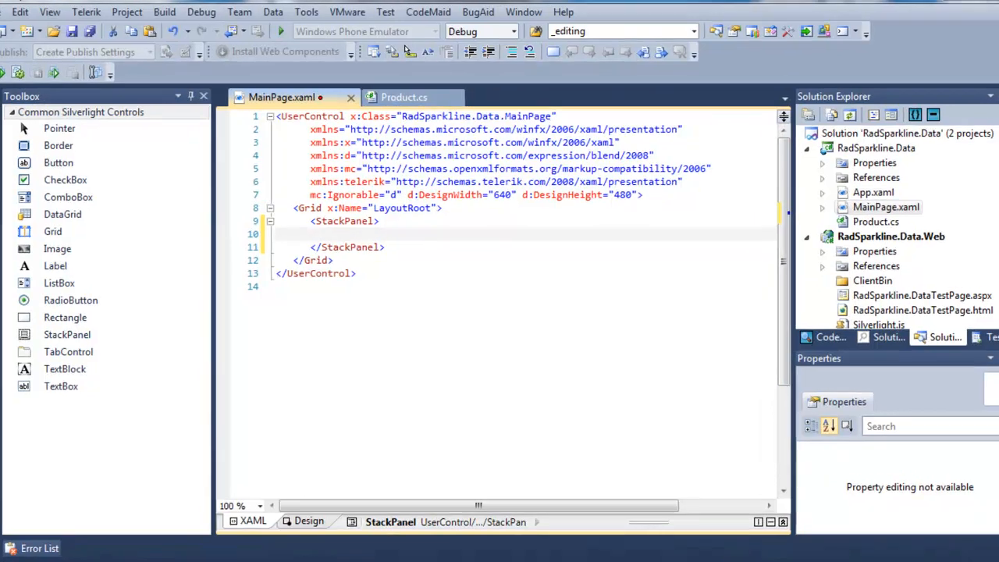
{"action": "type", "text": "<telerik:Rad"}
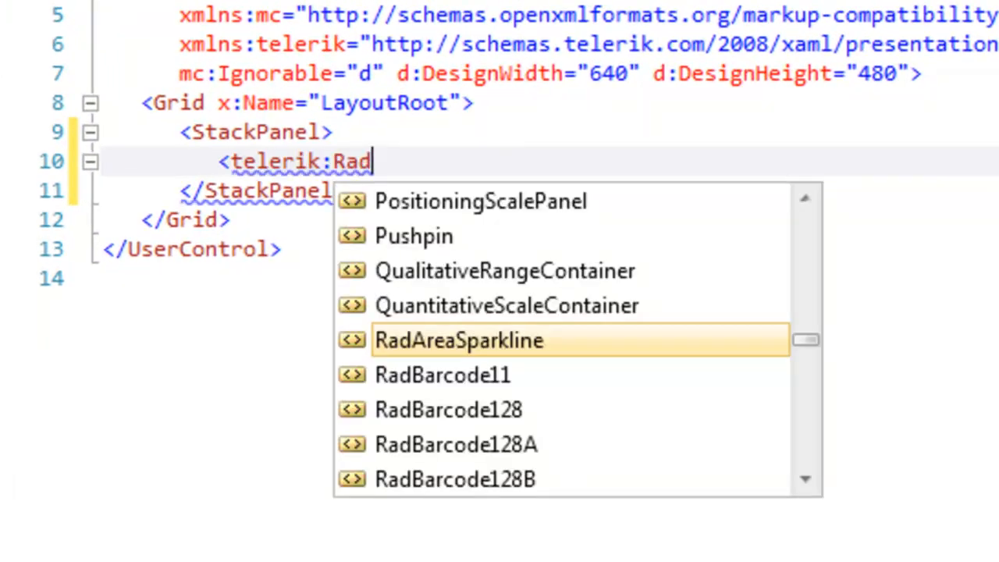
{"action": "type", "text": "ColumnSparkline"}
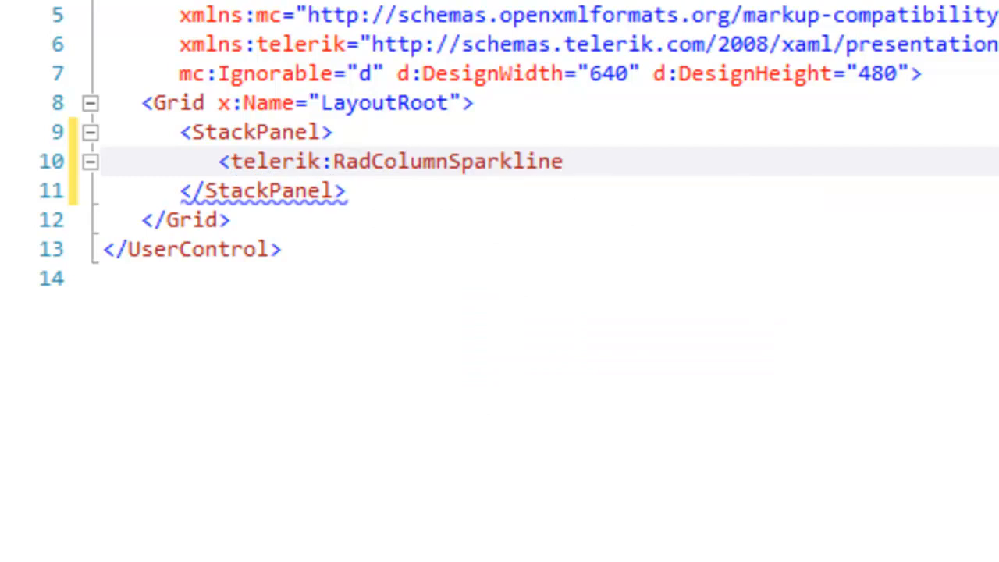
{"action": "type", "text": "Name=\"x"}
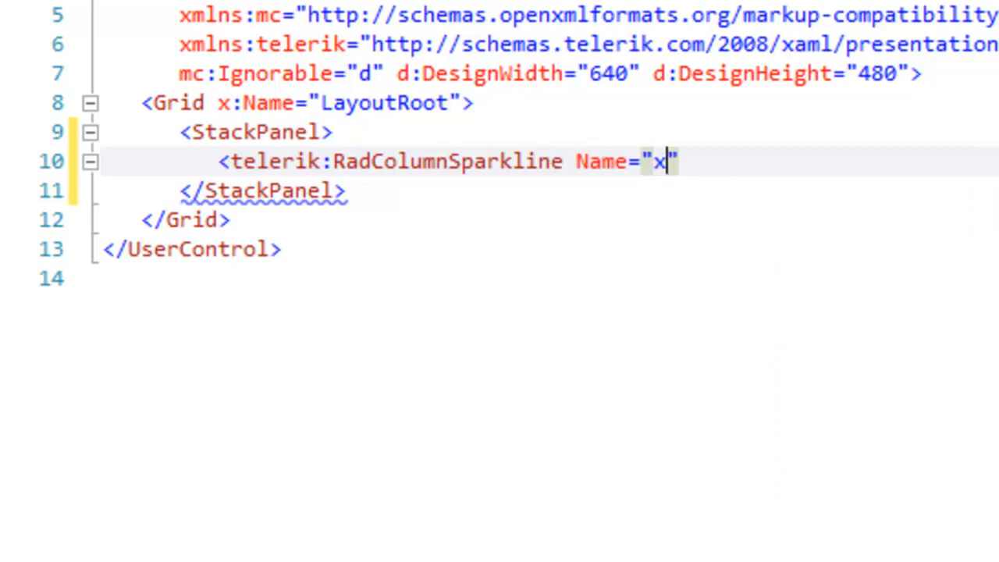
{"action": "type", "text": "ColumnSparkline\""}
{"action": "type", "text": "HorizontalAlignment=\"Left"}
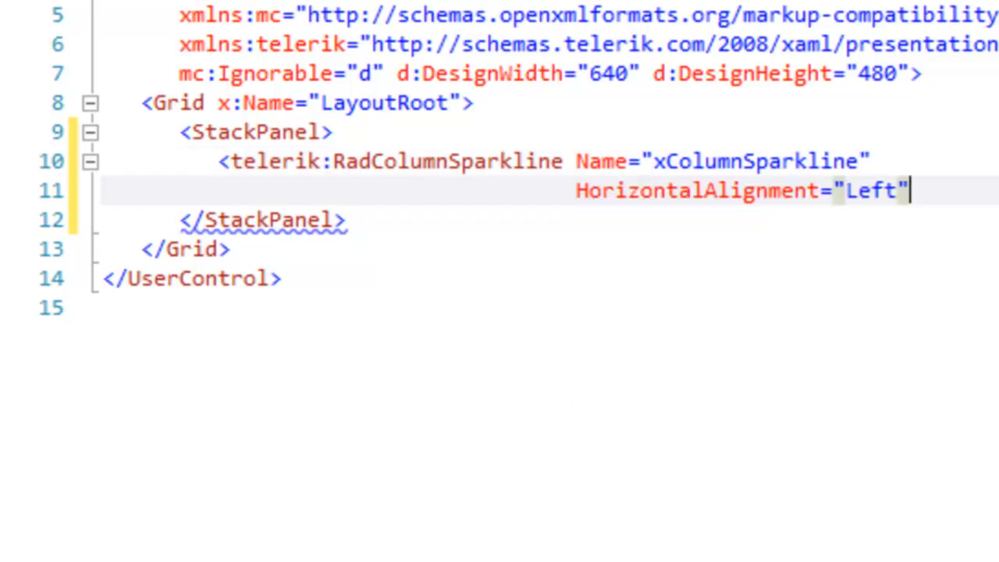
Align the sparkline top/left, give it Width 400, hide the axis and bind ItemsSource
{"action": "type", "text": "VerticalAlignment=\"\""}
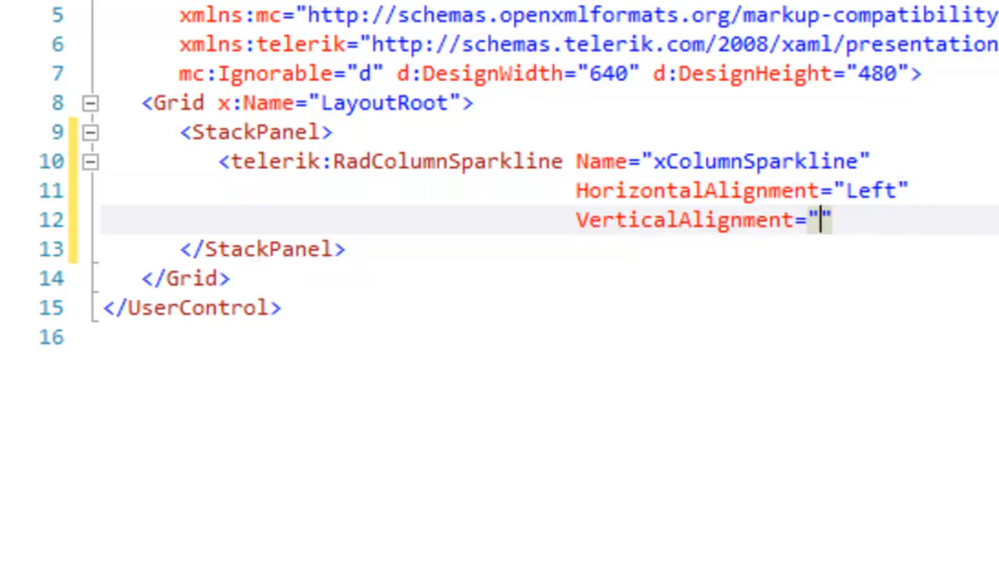
{"action": "type", "text": "Top"}
{"action": "type", "text": "Width=\""}
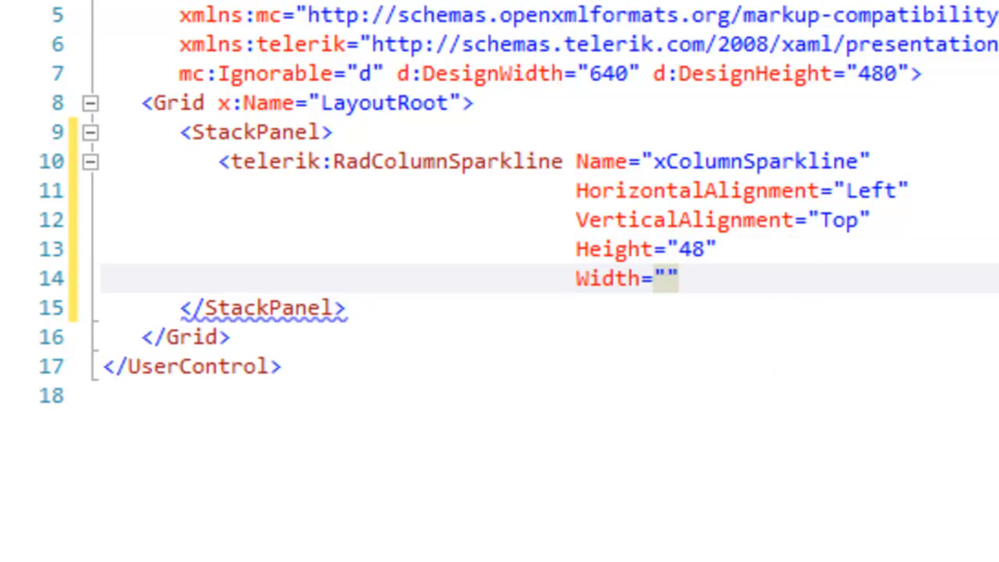
{"action": "type", "text": "400"}
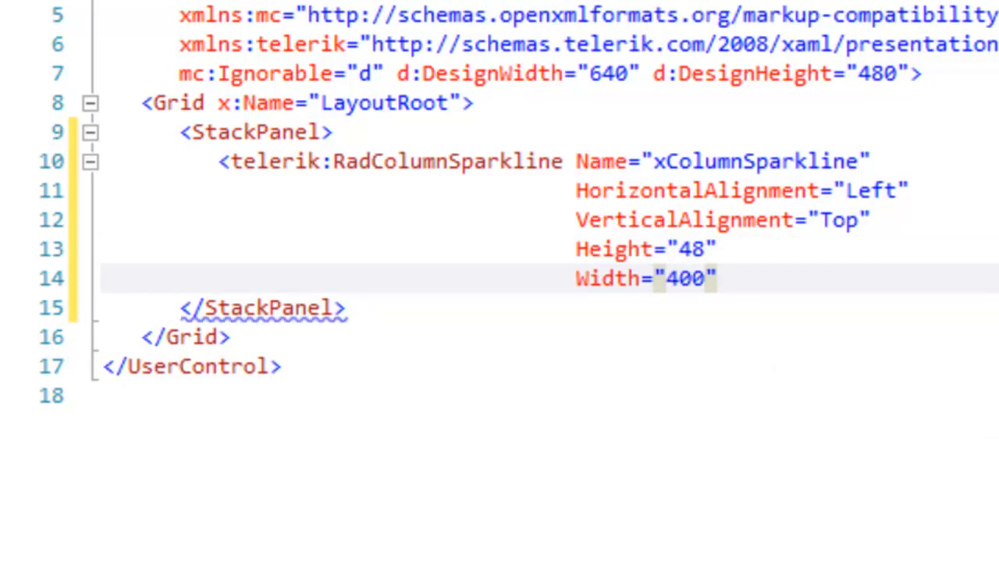
{"action": "type", "text": "ShowAxis=\"False"}
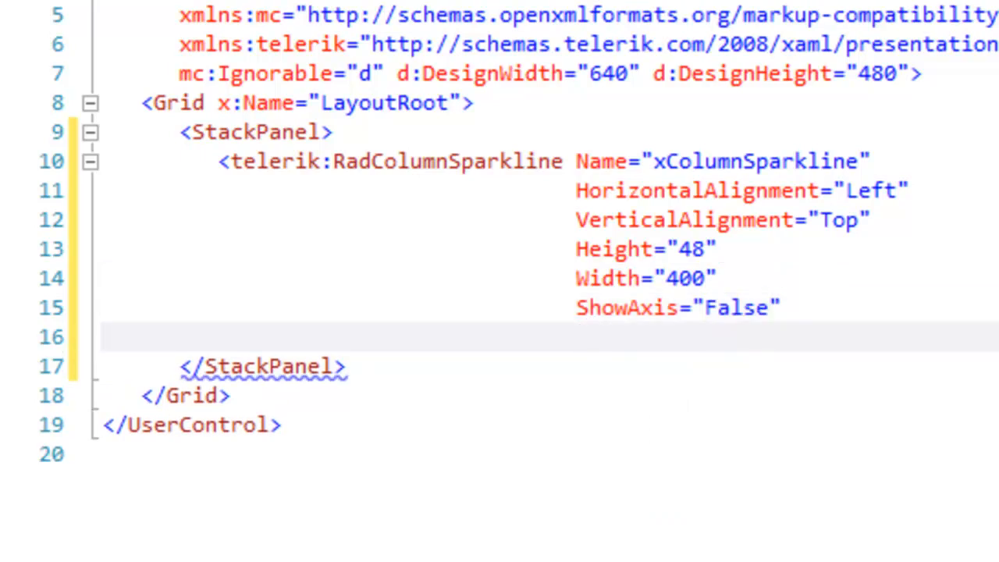
{"action": "type", "text": "ItemsSource=\""}
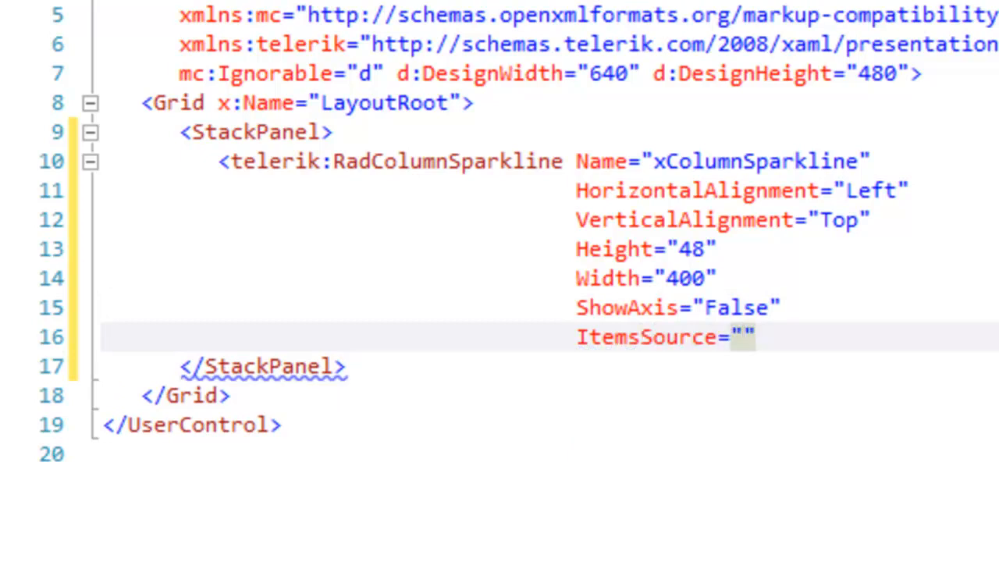
{"action": "type", "text": "{Binding}"}
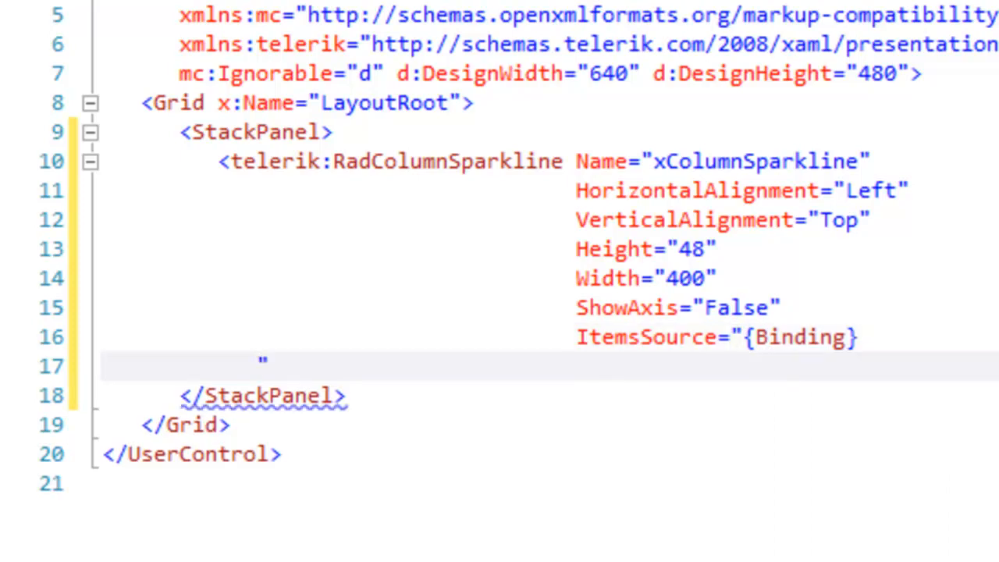
{"action": "key", "text": "Backspace"}
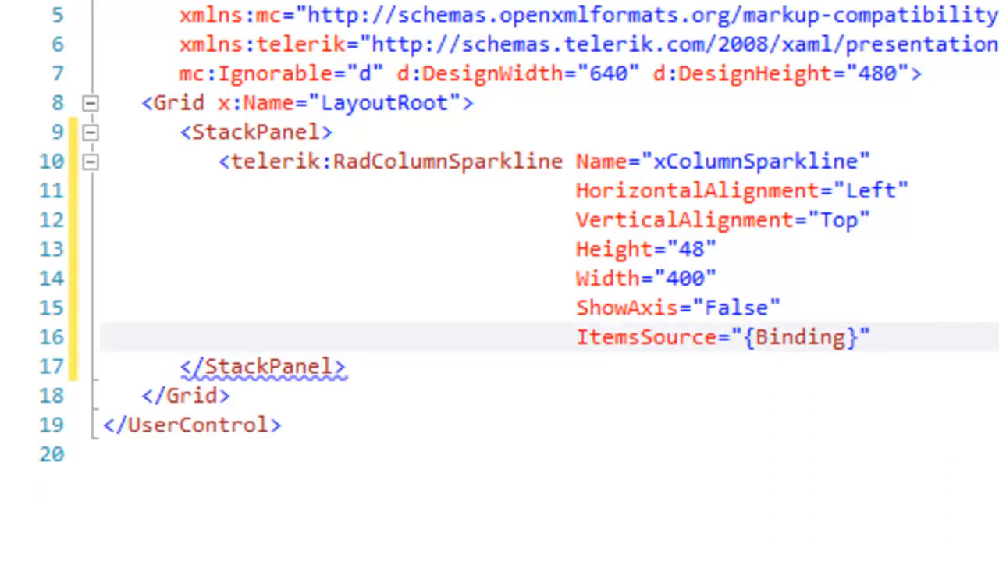
{"action": "key", "text": "Enter"}
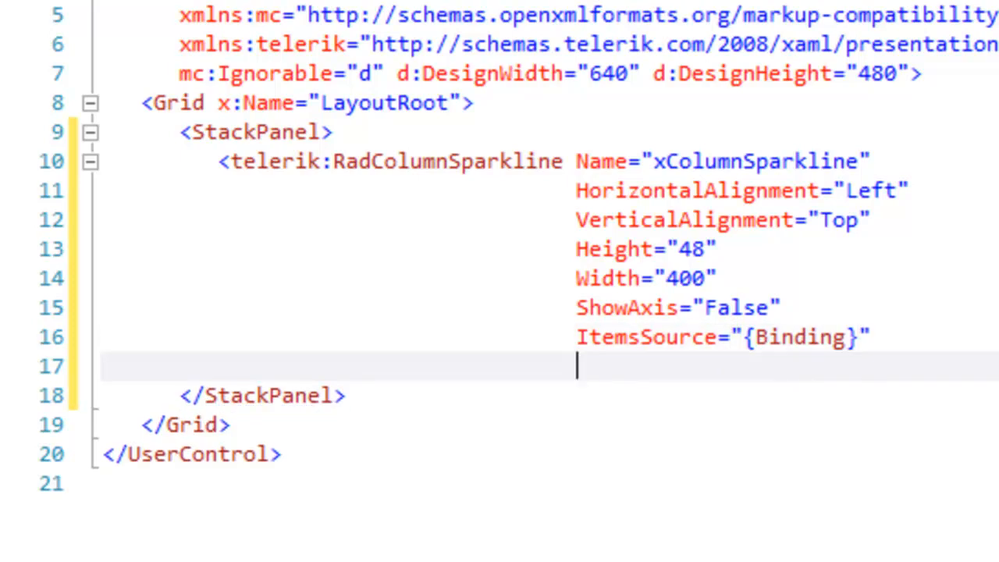
Set XValuePath to Cost and YValuePath to UnitCost, and expand MainPage.xaml in Solution Explorer
{"action": "type", "text": "XValu"}
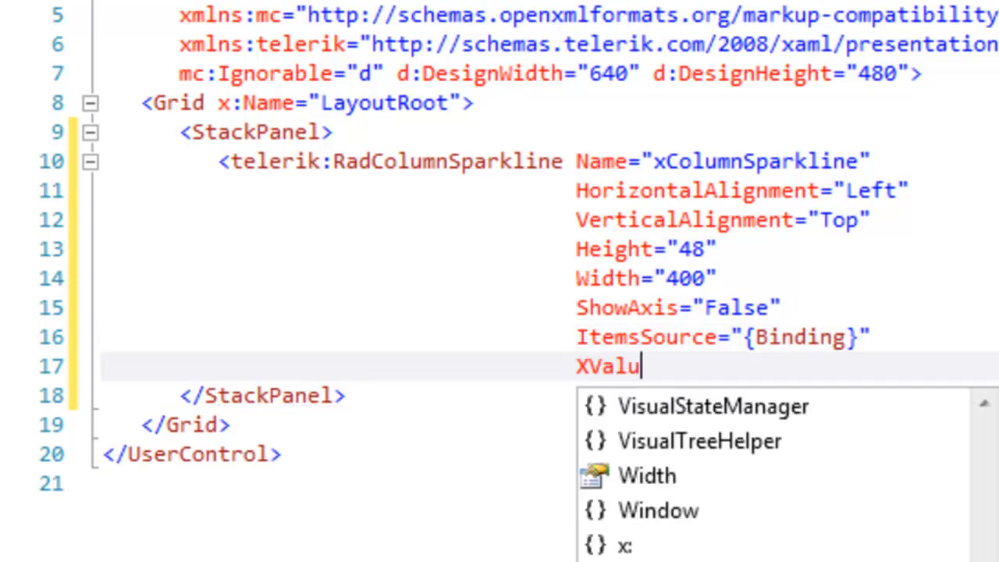
{"action": "type", "text": "ePath=\""}
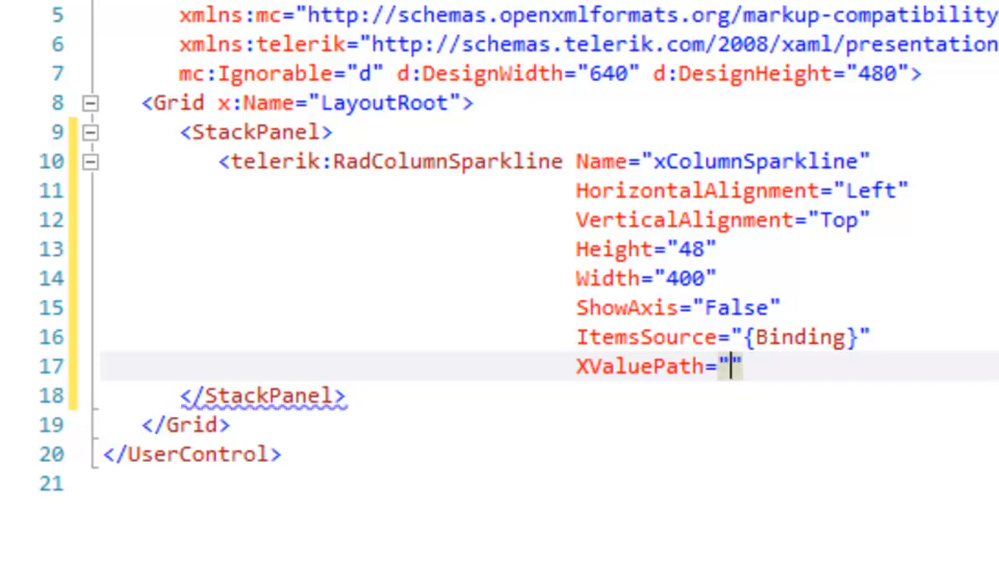
{"action": "type", "text": "C"}
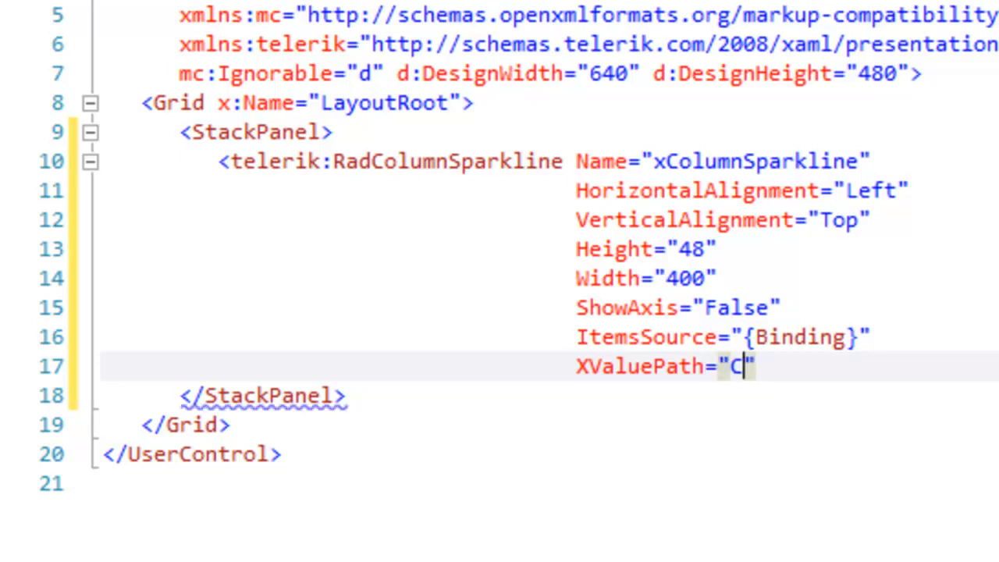
{"action": "type", "text": "ost"}
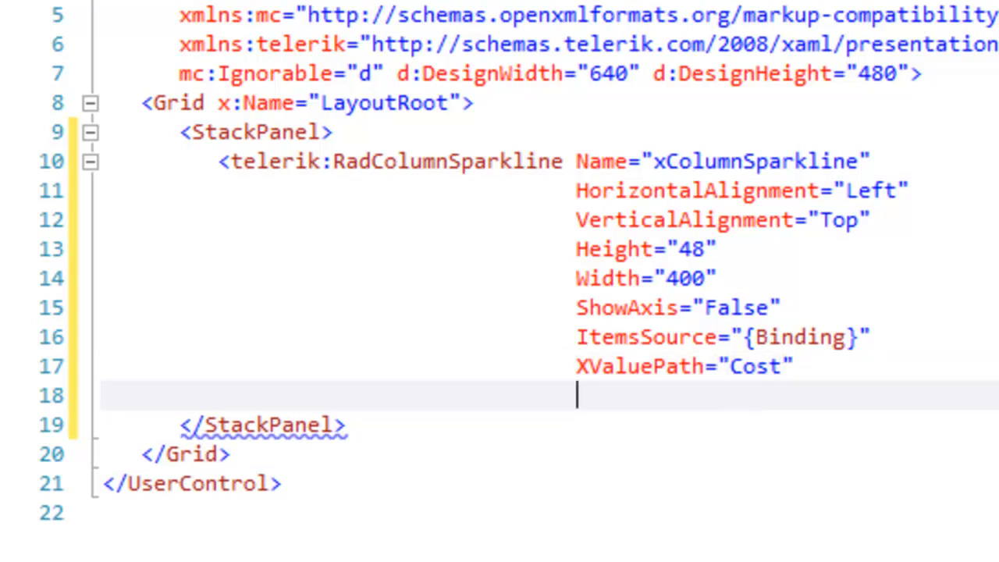
{"action": "type", "text": "YValuePath=\"\""}
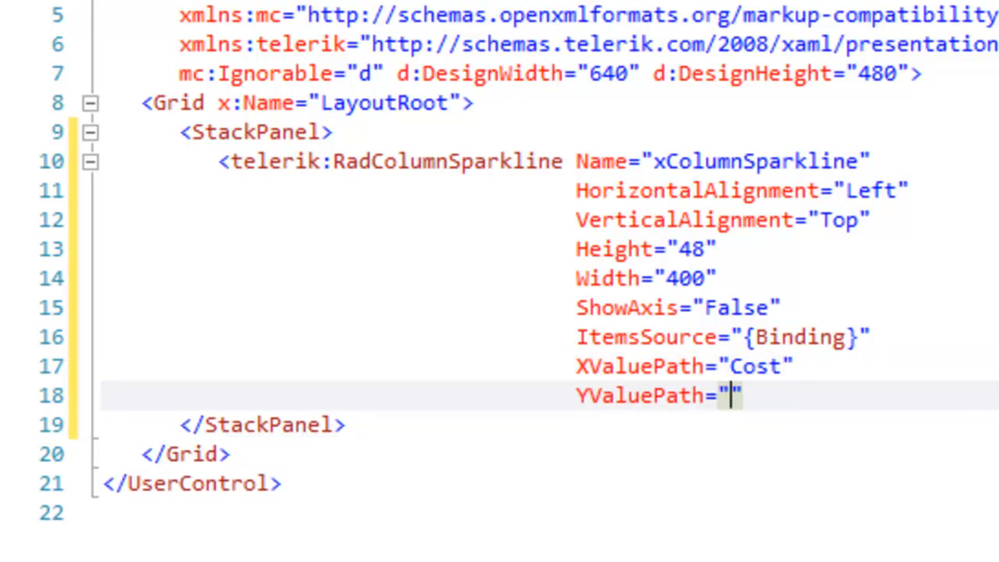
{"action": "type", "text": "UnitC"}
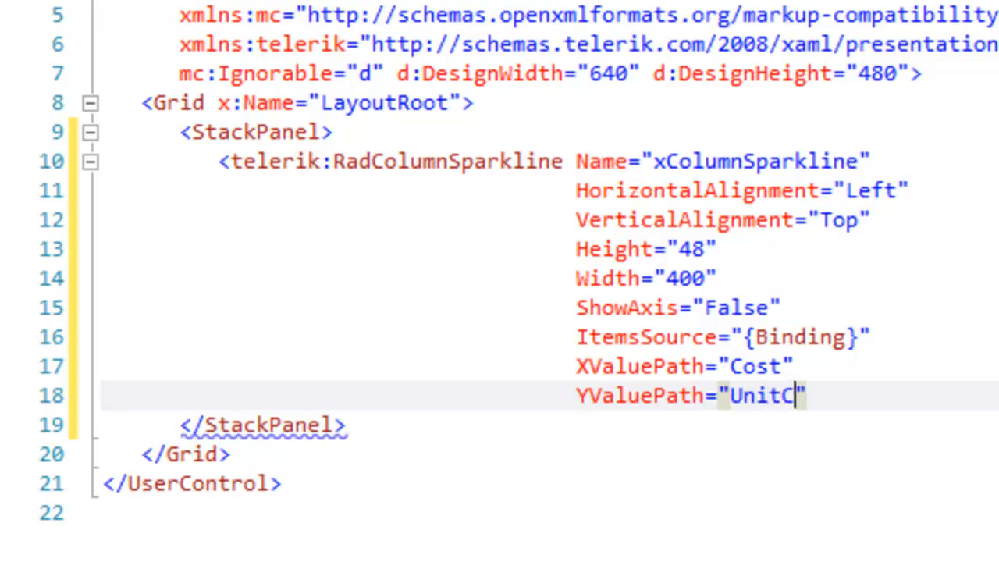
{"action": "type", "text": "ost"}
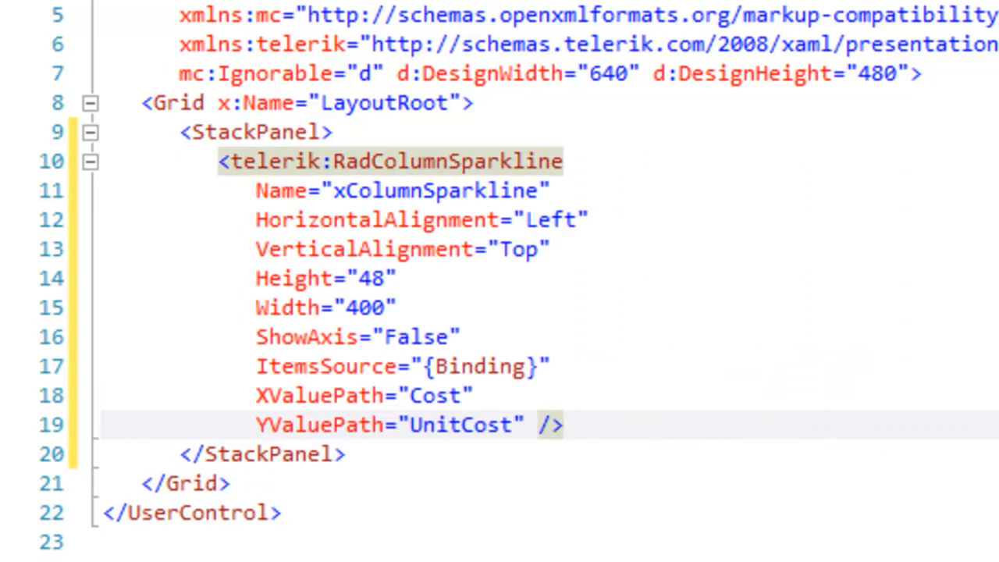
{"action": "left_click", "coordinate": [562, 424]}
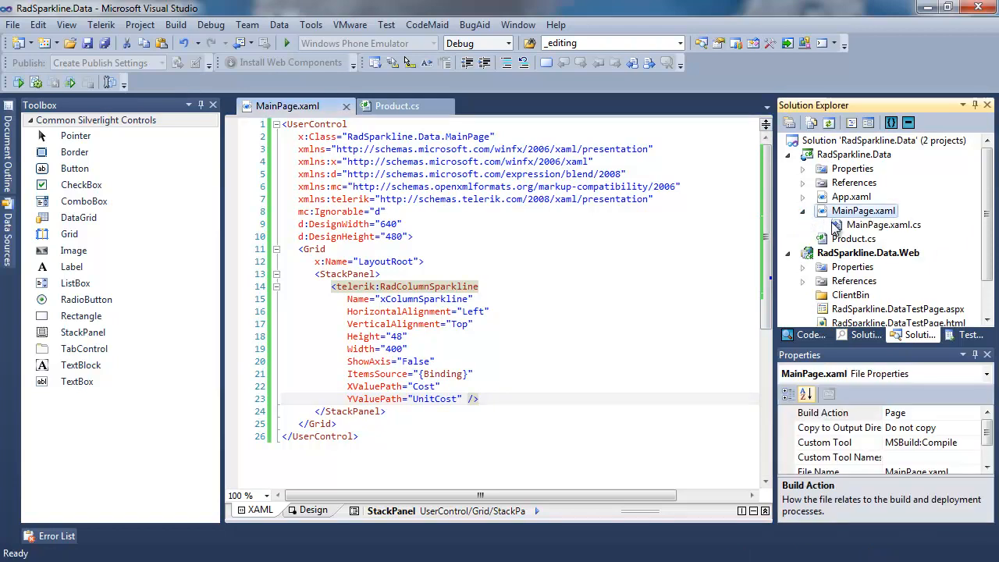
In the MainPage constructor, declare today as DateTime.Today and begin a List<Product> data initializer
{"action": "double_click", "coordinate": [884, 225]}
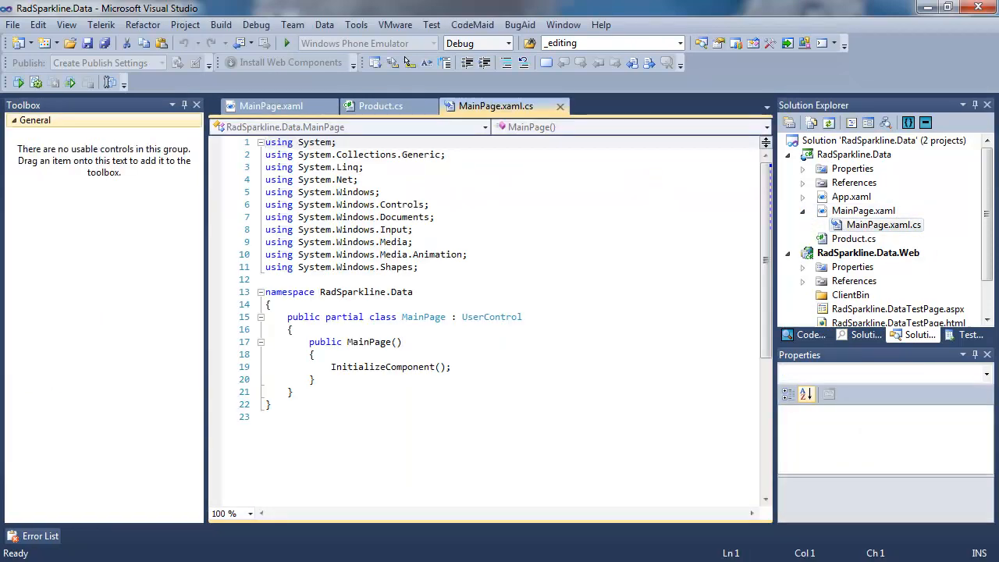
{"action": "type", "text": "DateTime today"}
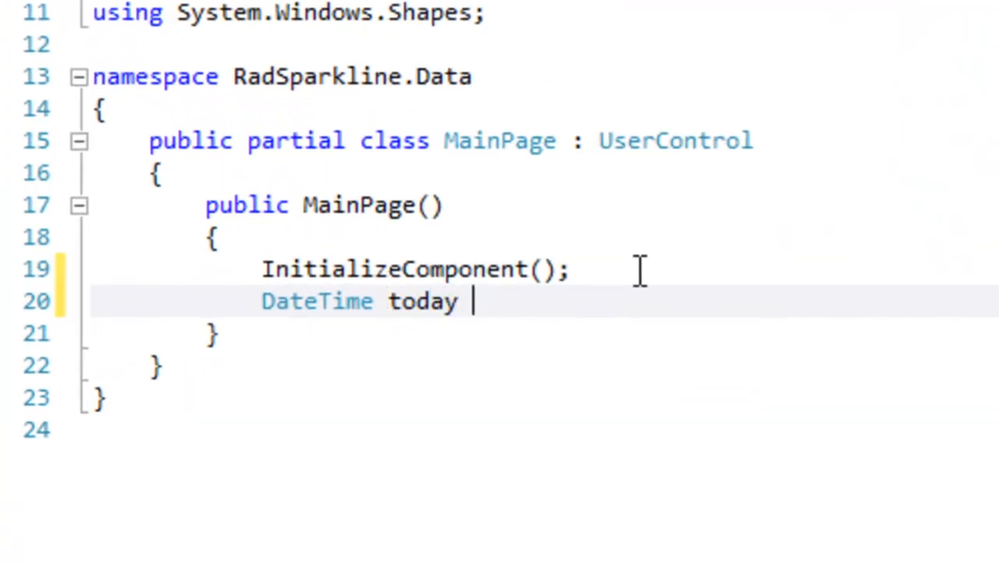
{"action": "type", "text": "= Date"}
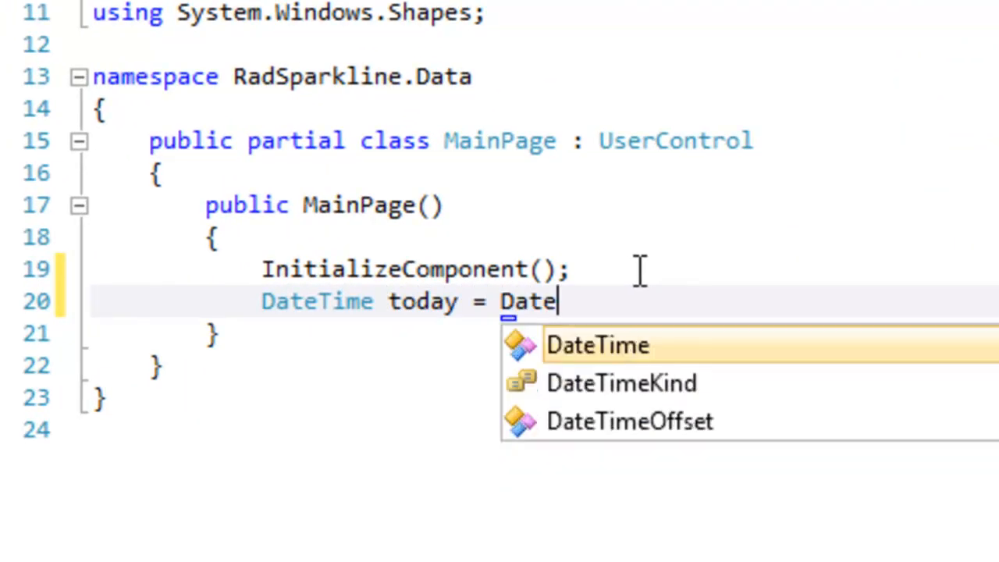
{"action": "type", "text": "Time.Today;"}
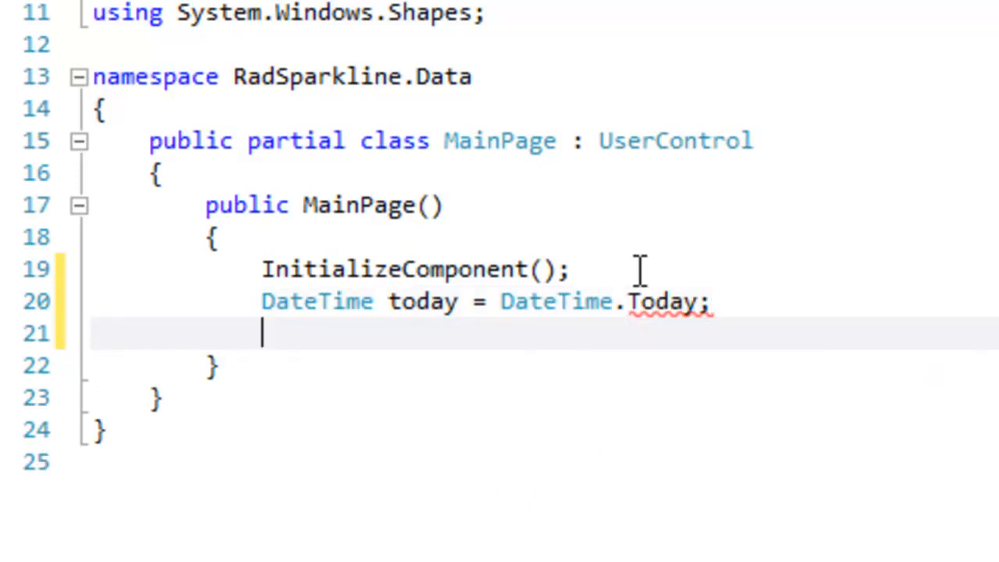
{"action": "type", "text": "List<"}
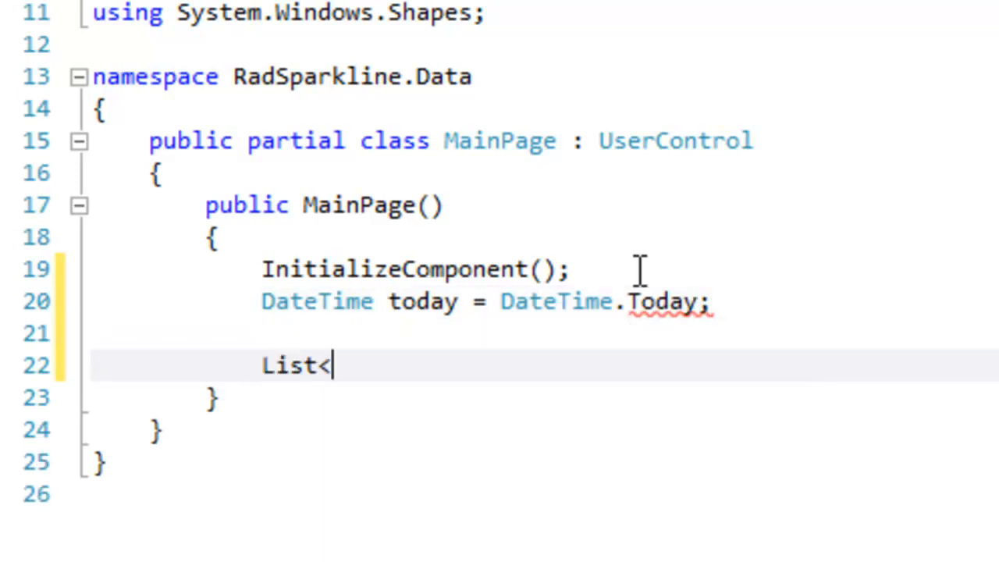
{"action": "type", "text": "Product>"}
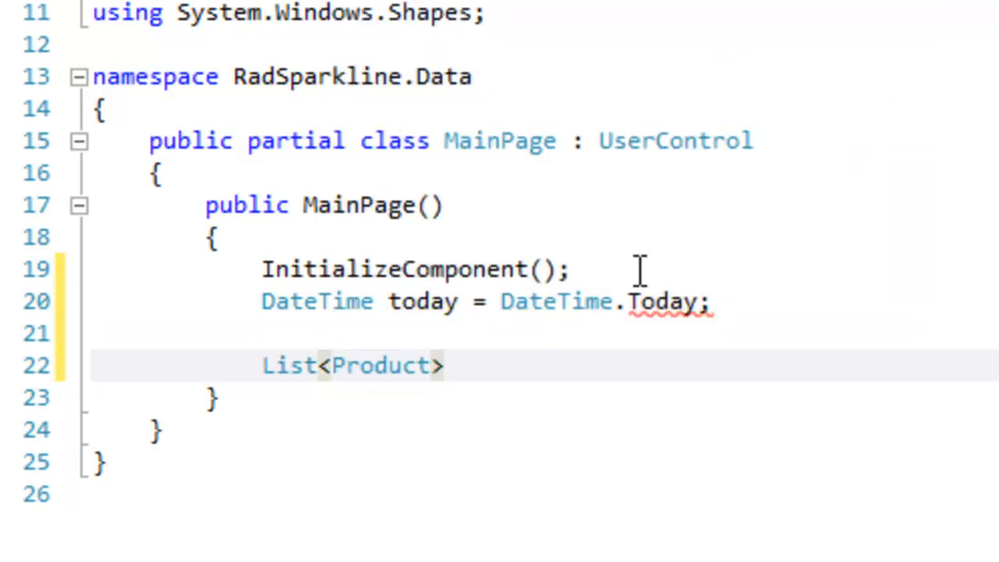
{"action": "type", "text": "data = new List<Product>"}
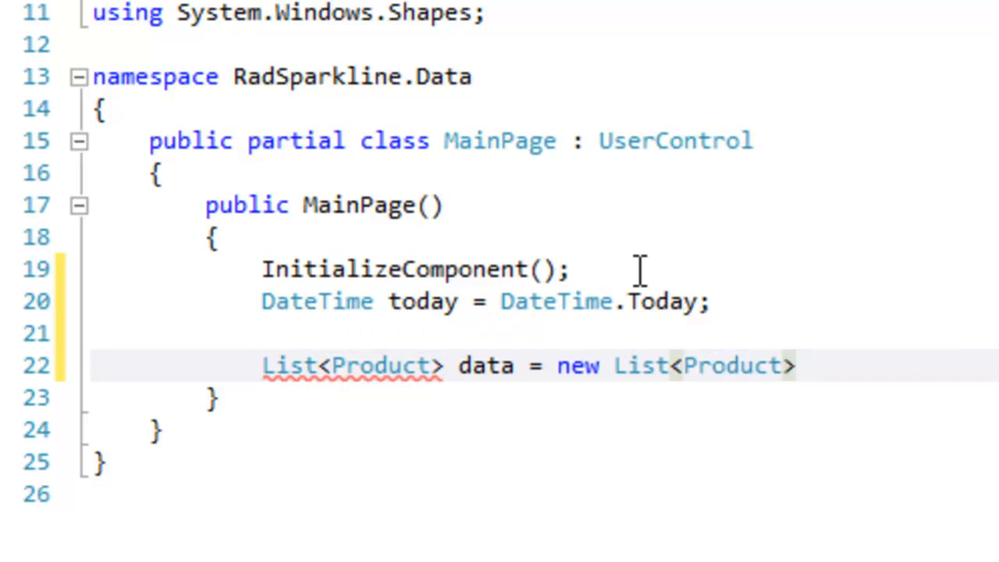
{"action": "type", "text": "()"}
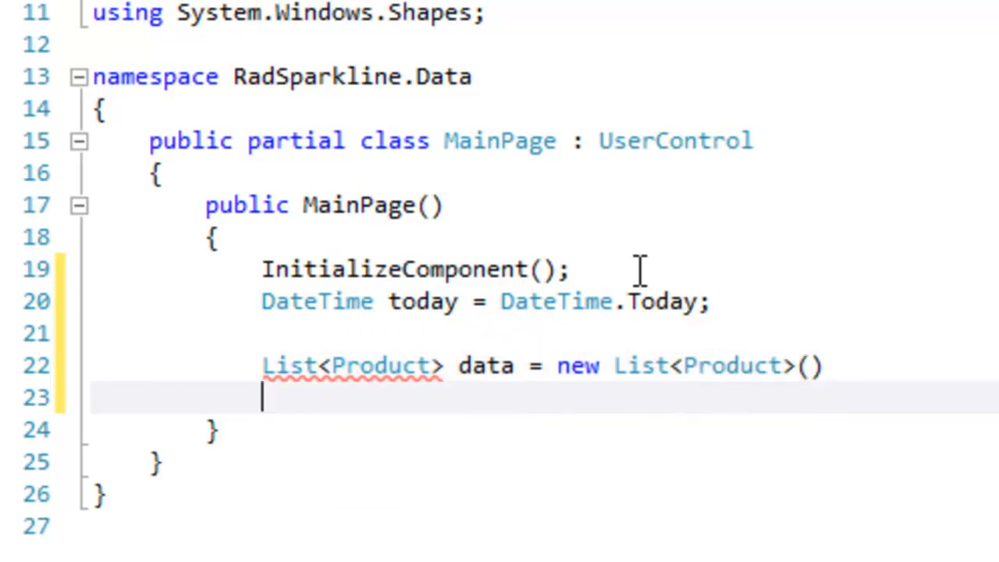
{"action": "type", "text": "{"}
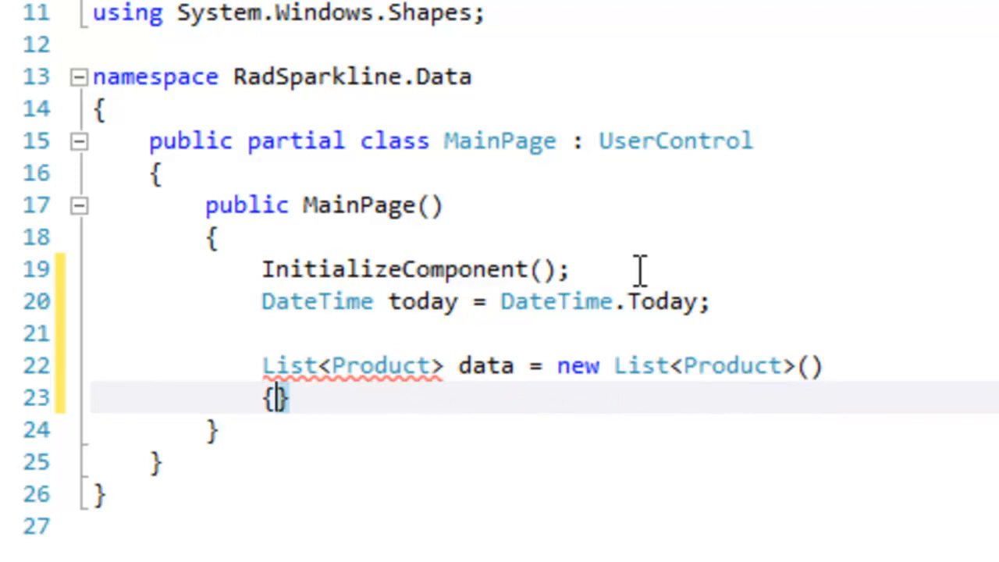
Add the first Product initializer with Cost 1 and PurchaseDate today
{"action": "key", "text": "enter"}
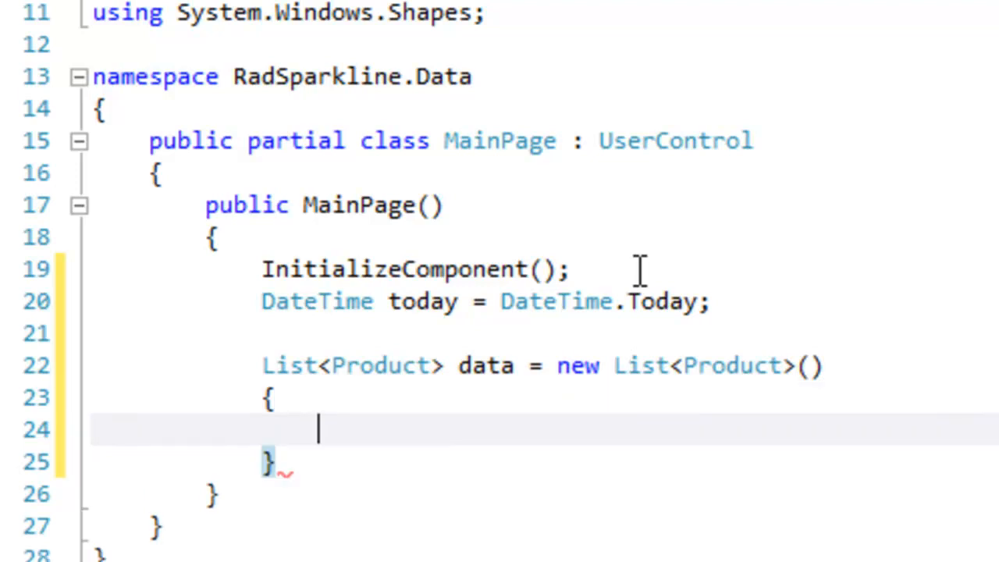
{"action": "type", "text": "new Product() {"}
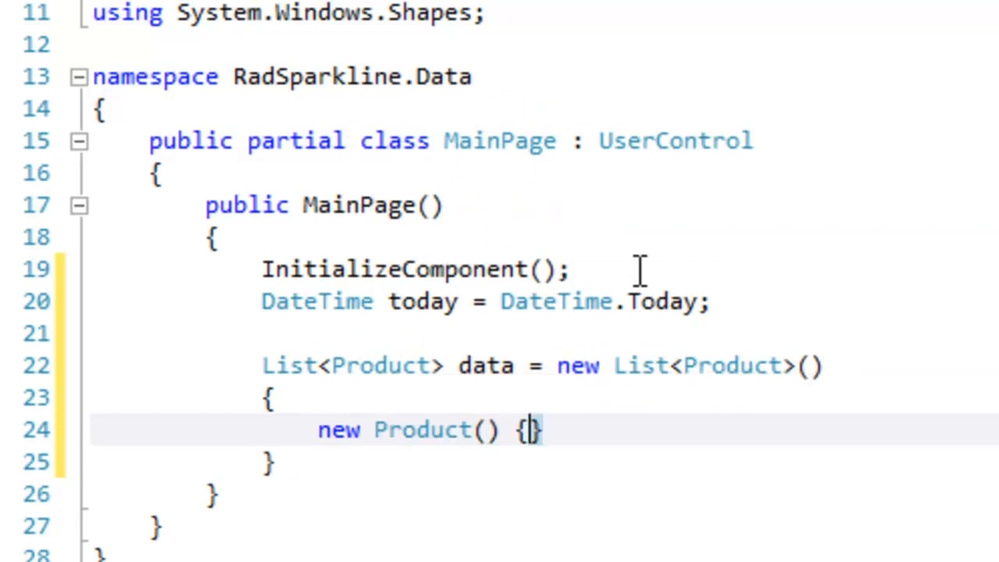
{"action": "type", "text": "Cost"}
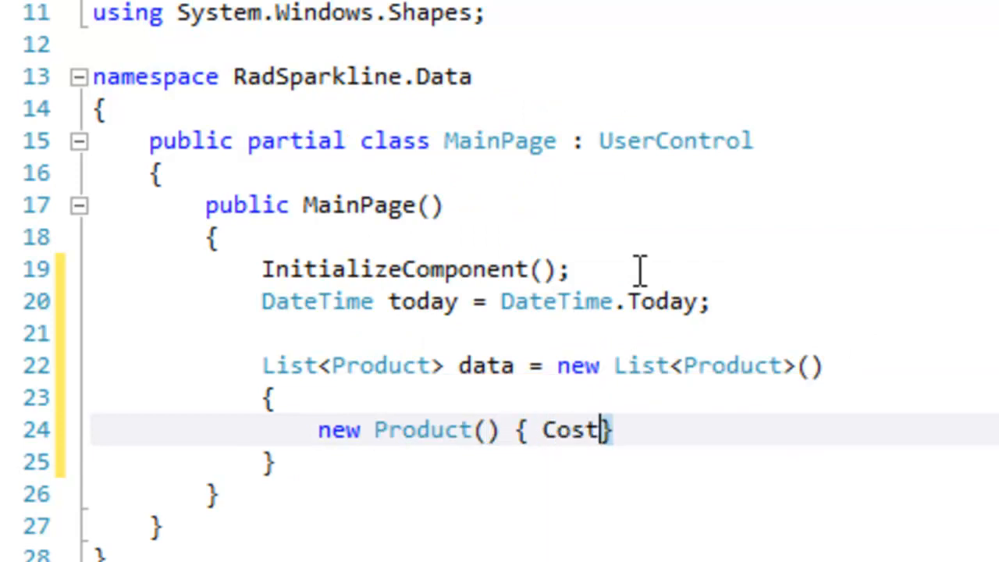
{"action": "type", "text": "= 1"}
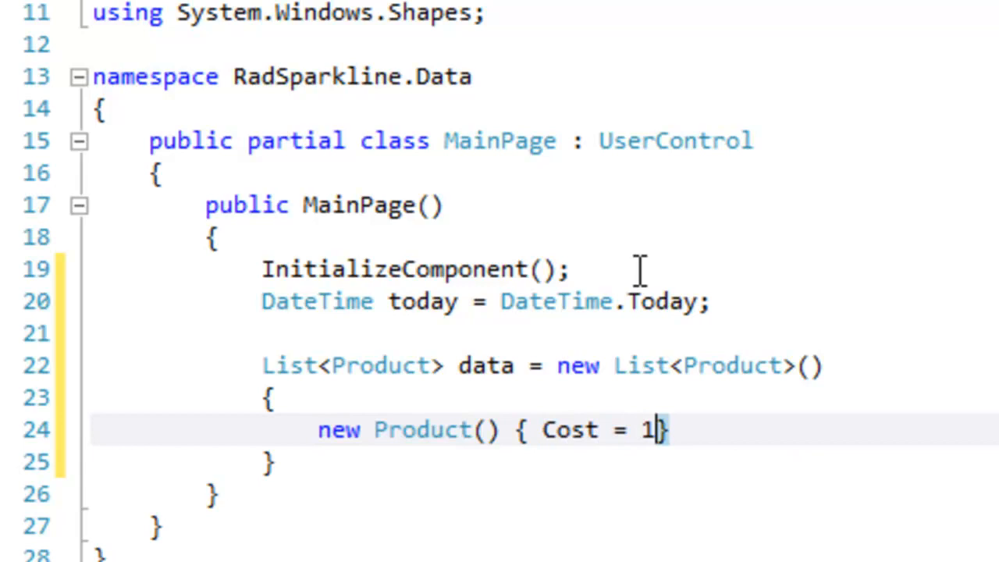
{"action": "type", "text": ", UnitCost = 2, PurchaseDate"}
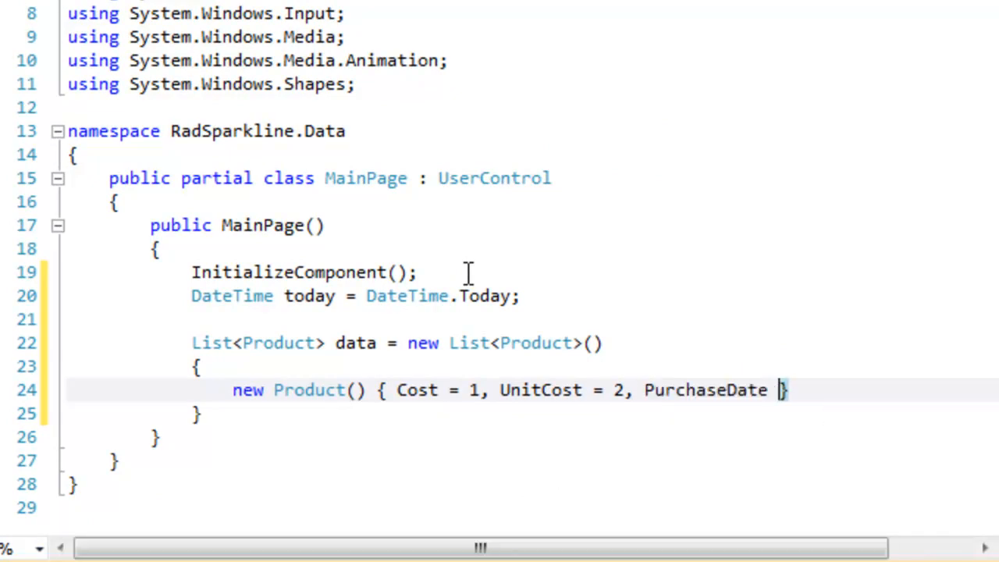
{"action": "type", "text": "= tdo"}
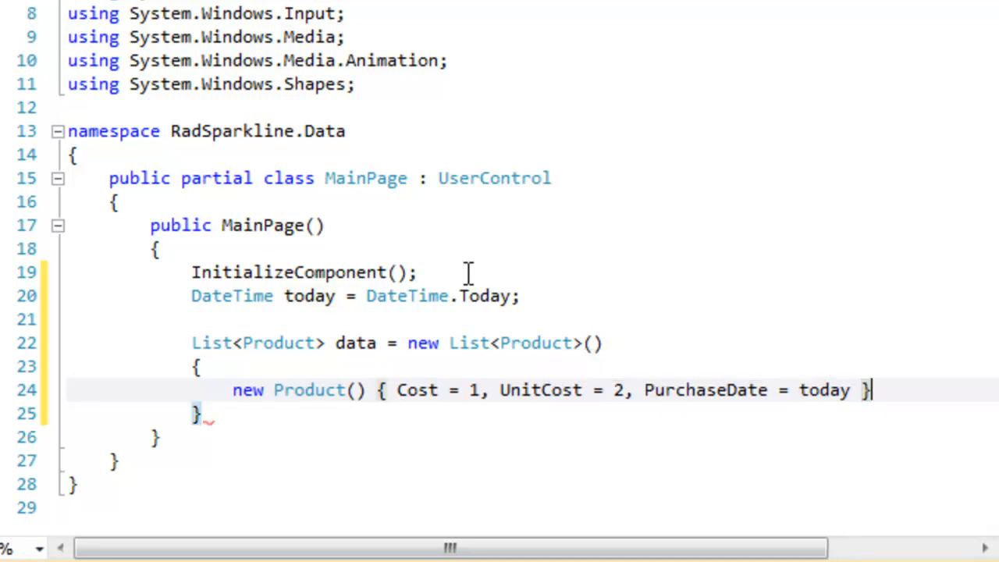
Add another Product with UnitCost 4 and a PurchaseDate from today.AddDays
{"action": "type", "text": "new Product() {"}
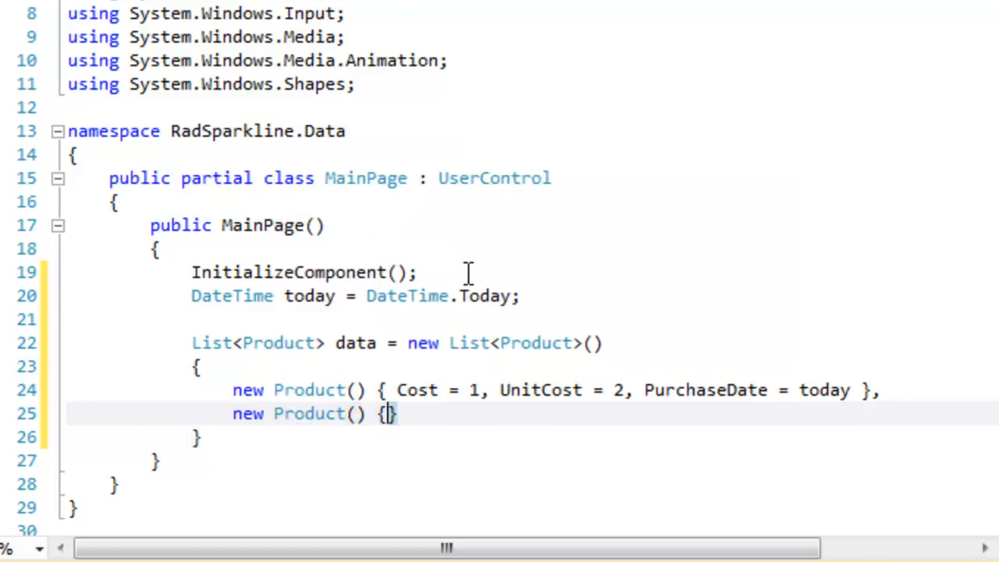
{"action": "type", "text": "Cost = 2"}
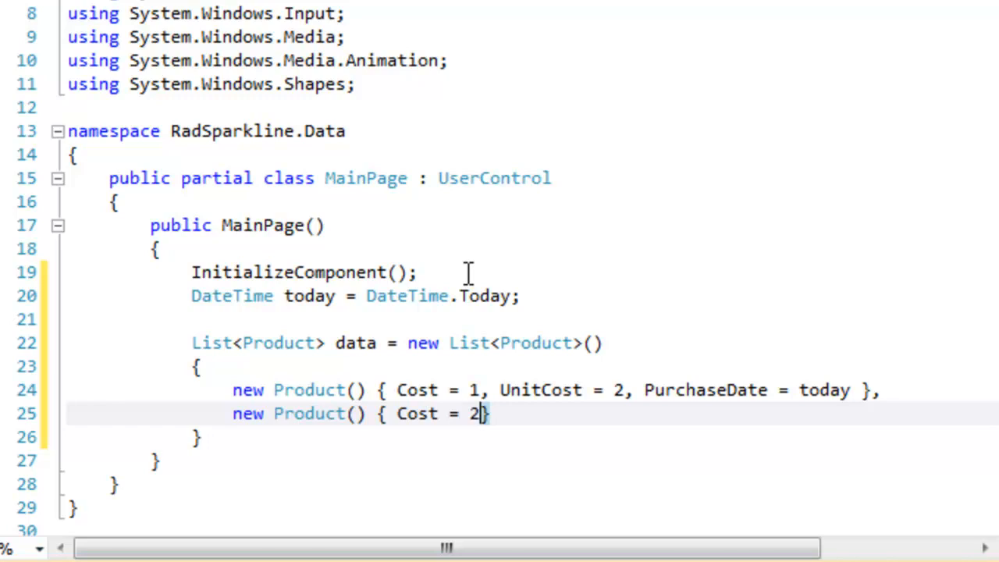
{"action": "type", "text": ", UnitCost ="}
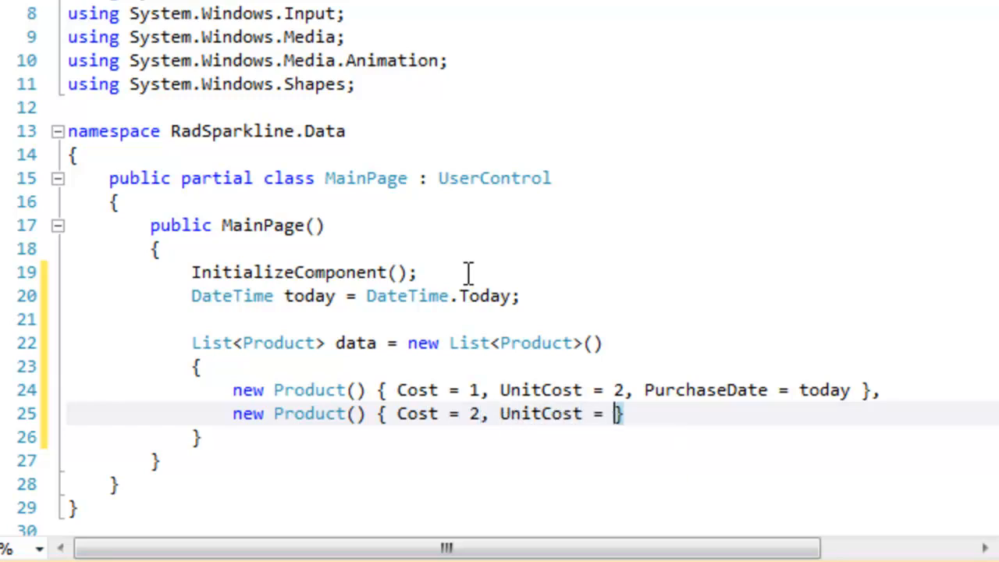
{"action": "type", "text": "4"}
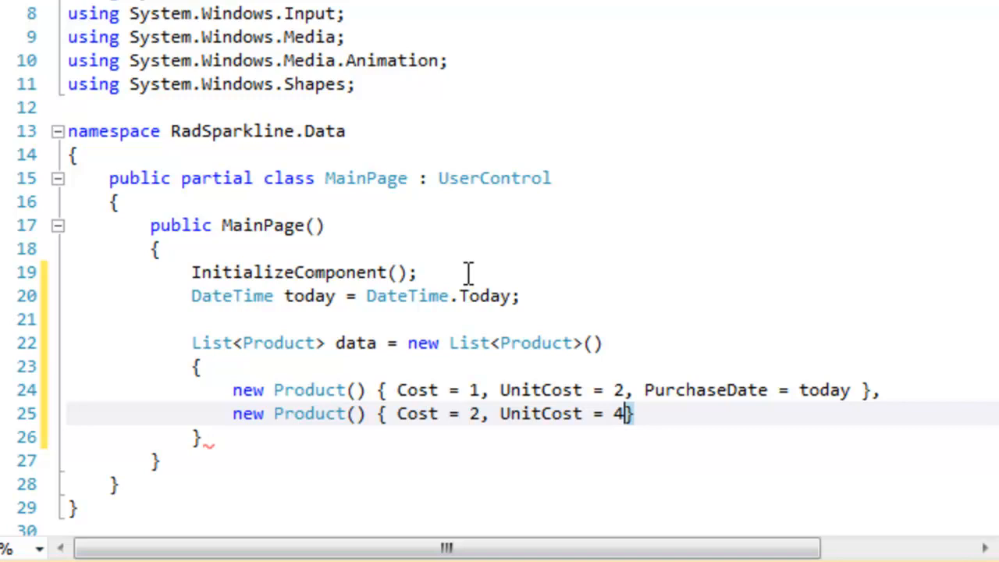
{"action": "type", "text": "PurchaseDate"}
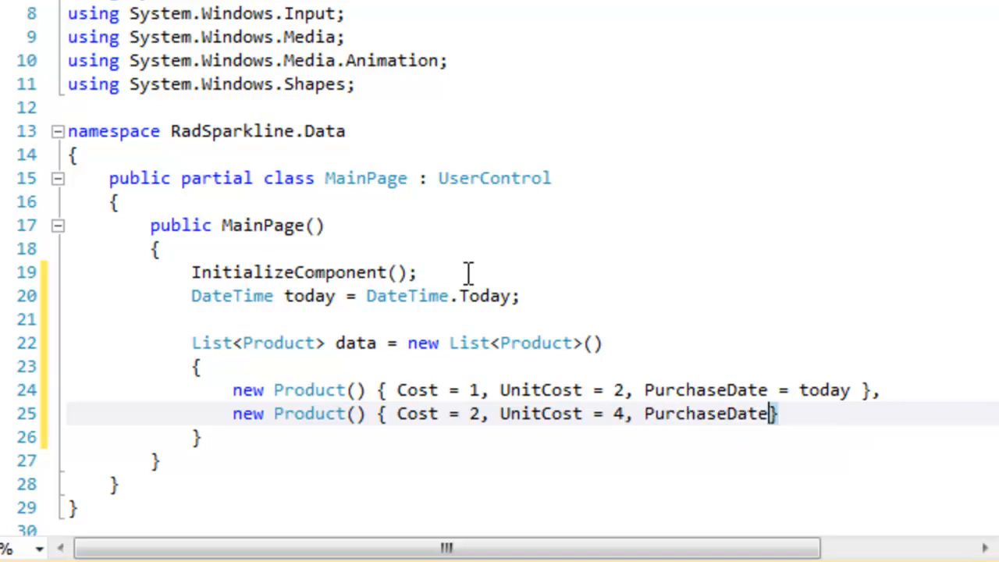
{"action": "type", "text": "= today"}
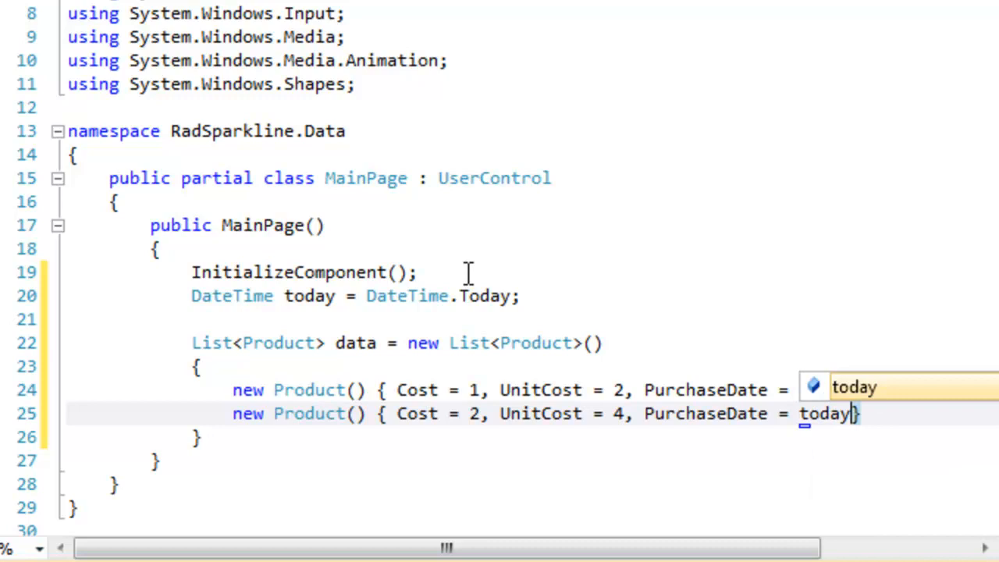
{"action": "type", "text": ".AdddDays(1"}
{"action": "type", "text": "new Product("}
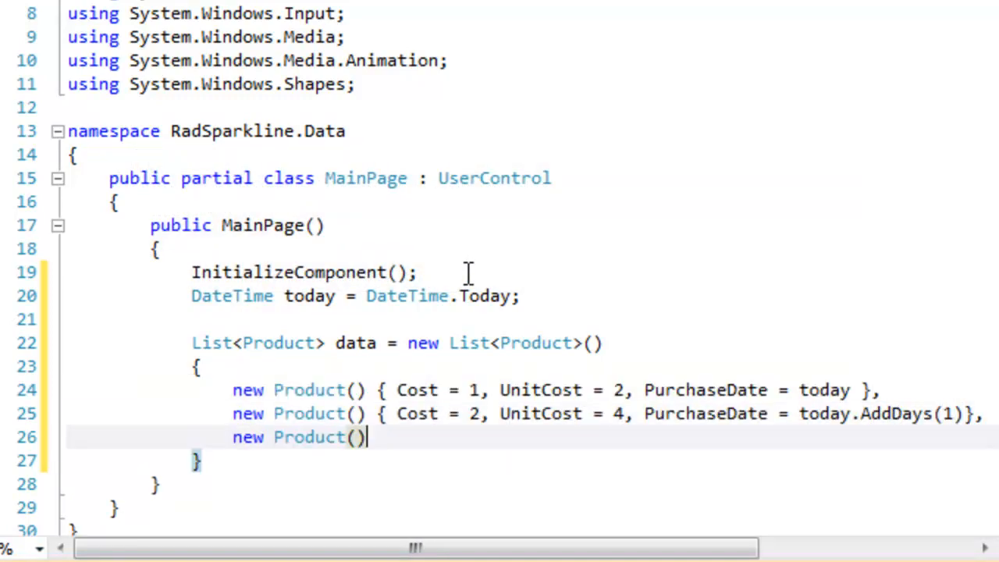
Add the Cost 3, UnitCost 6 product dated today.AddDays(2), and change the fifth product's Cost to 5
{"action": "type", "text": "{ c"}
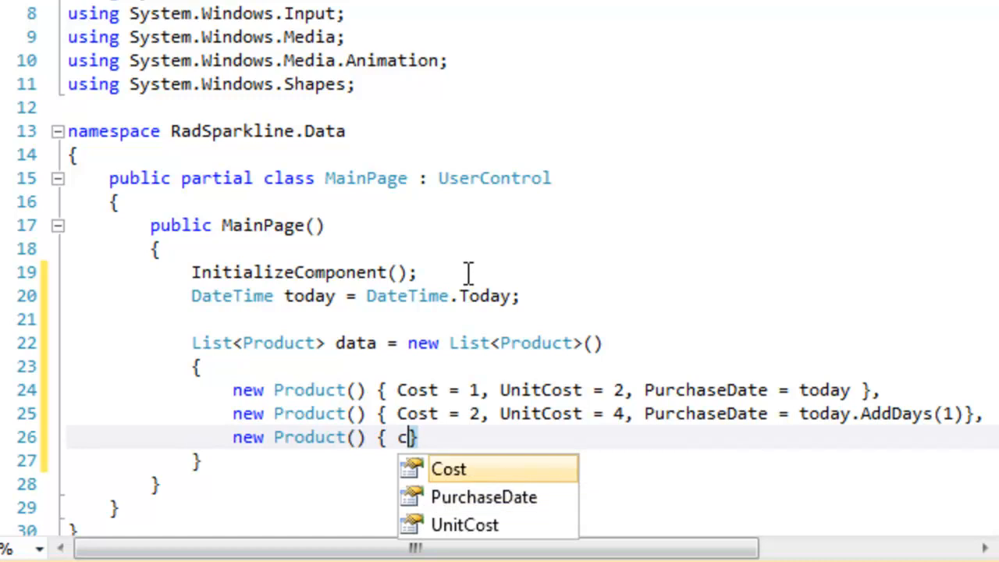
{"action": "type", "text": "ost = 3"}
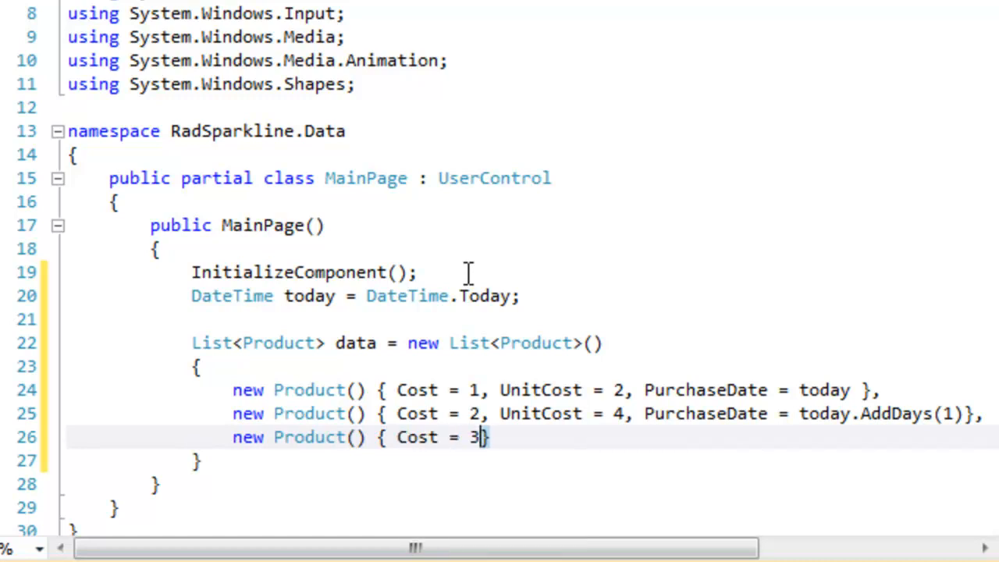
{"action": "type", "text": ", UnitCost = 6, PurchaseDate = today.AddDays(2"}
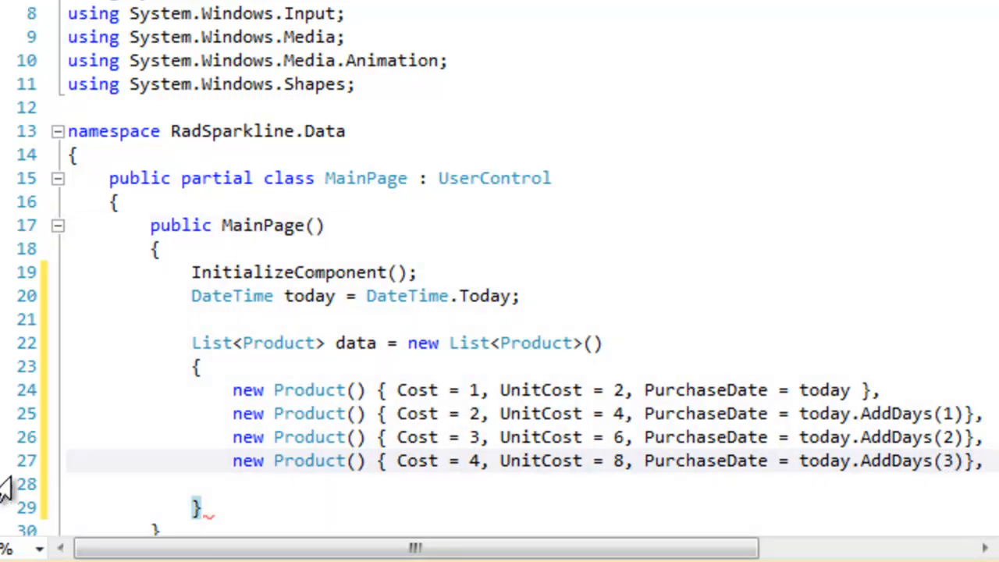
{"action": "type", "text": "new Product() { Cost = 3, UnitCost = 6, PurchaseDate = today.AddDays(2)},"}
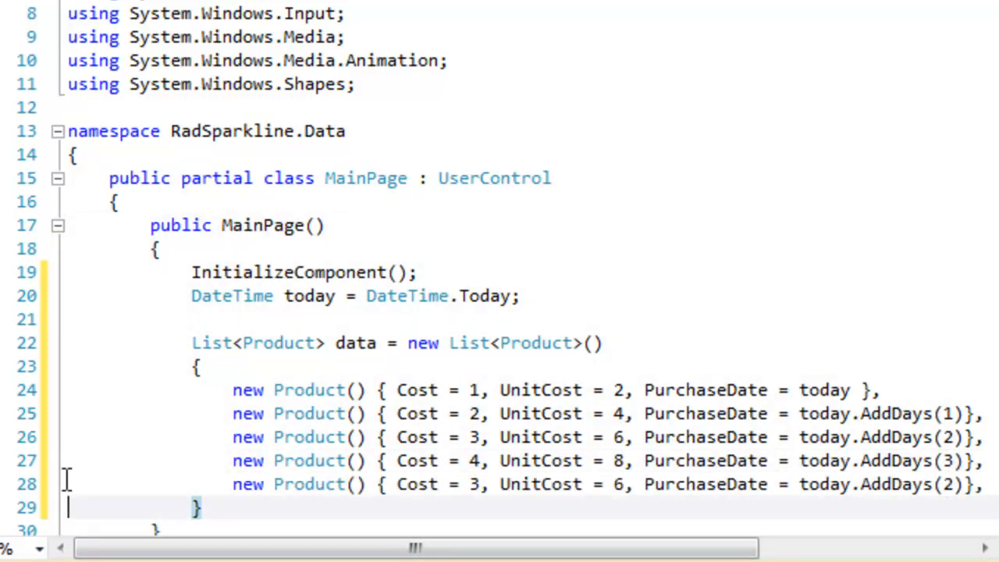
{"action": "double_click", "coordinate": [472, 484]}
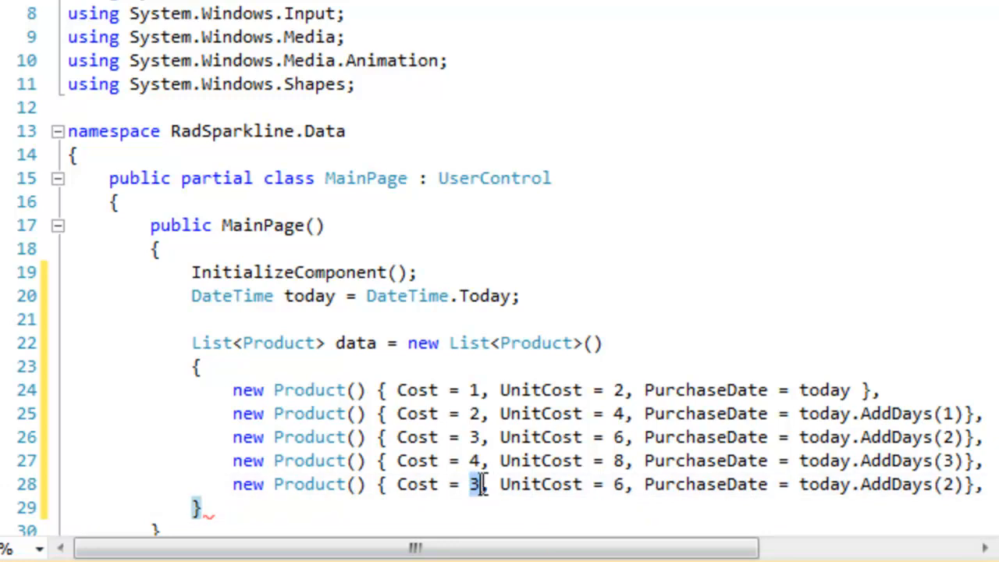
{"action": "type", "text": "5"}
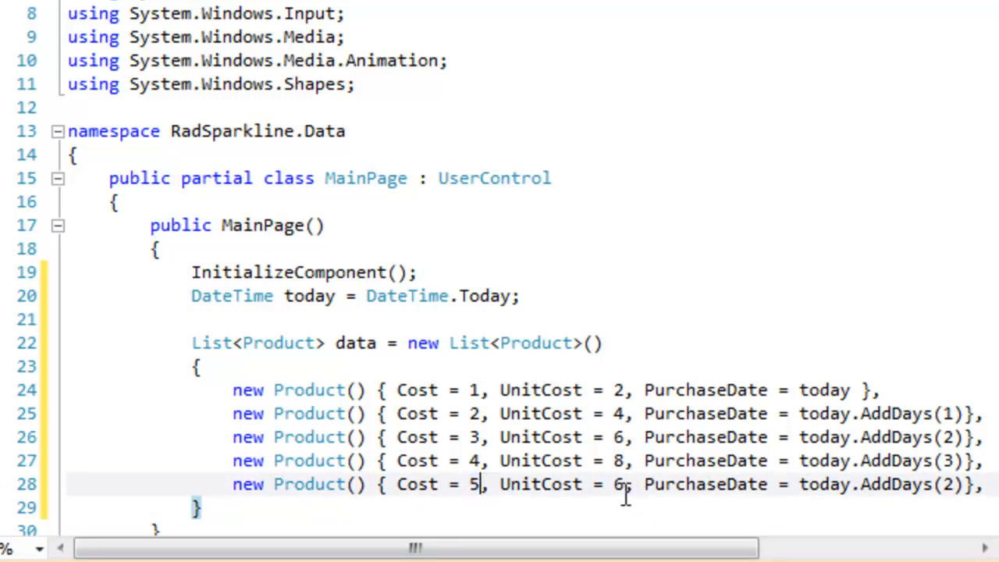
{"action": "mouse_move", "coordinate": [624, 484]}
{"action": "type", "text": "4"}
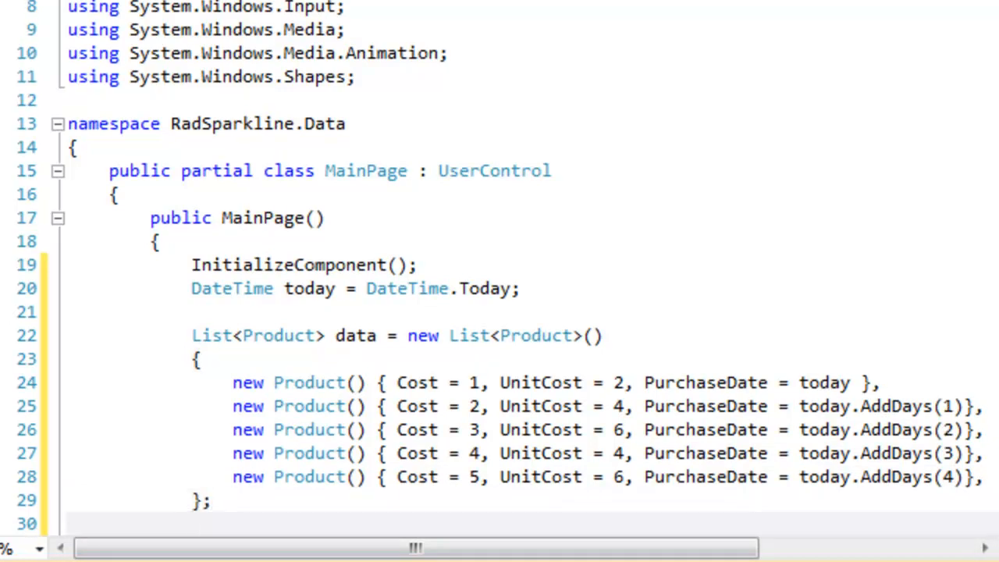
Assign the data list to this.DataContext at the end of the constructor
{"action": "type", "text": "this."}
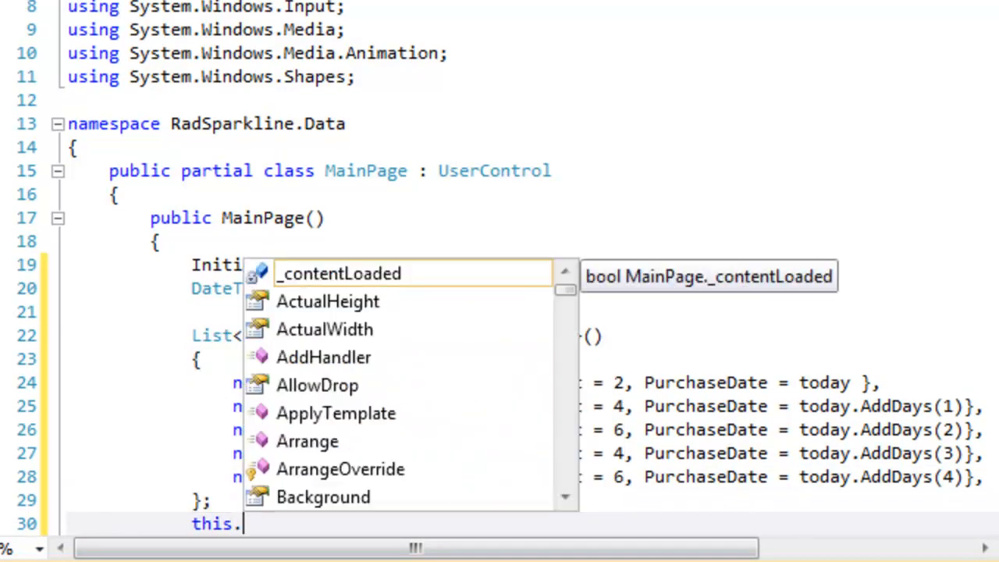
{"action": "type", "text": "DataContext"}
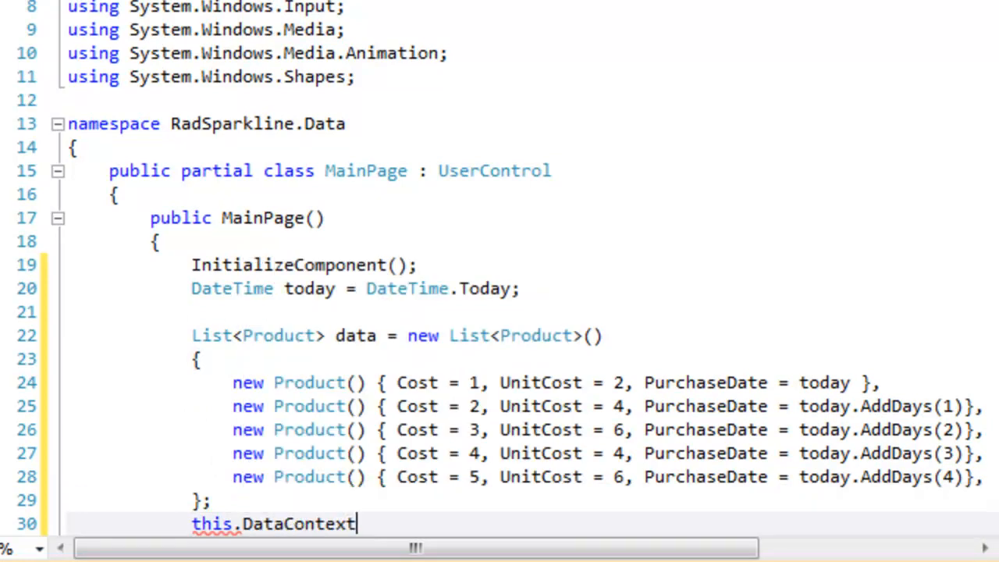
{"action": "type", "text": "="}
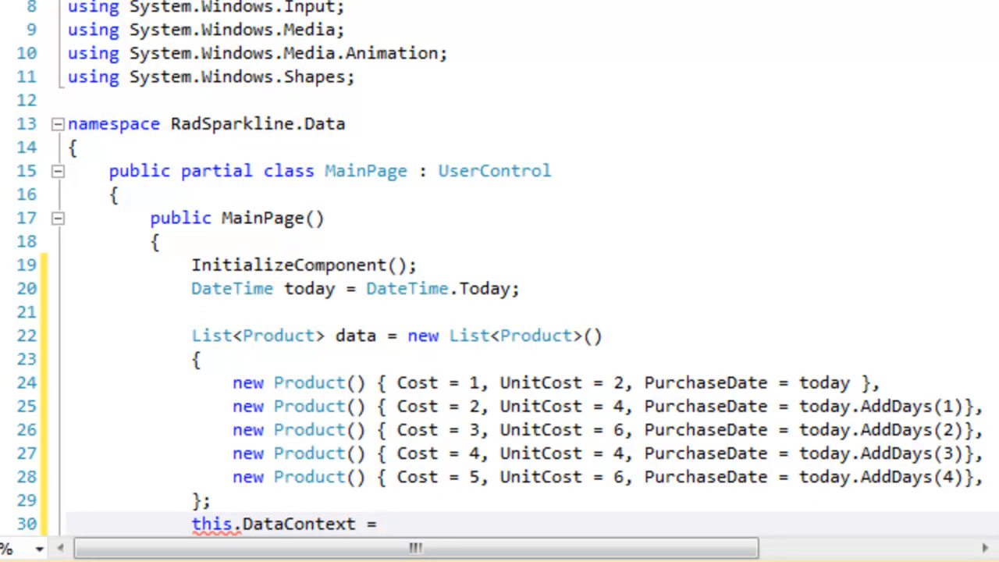
{"action": "type", "text": "data;"}
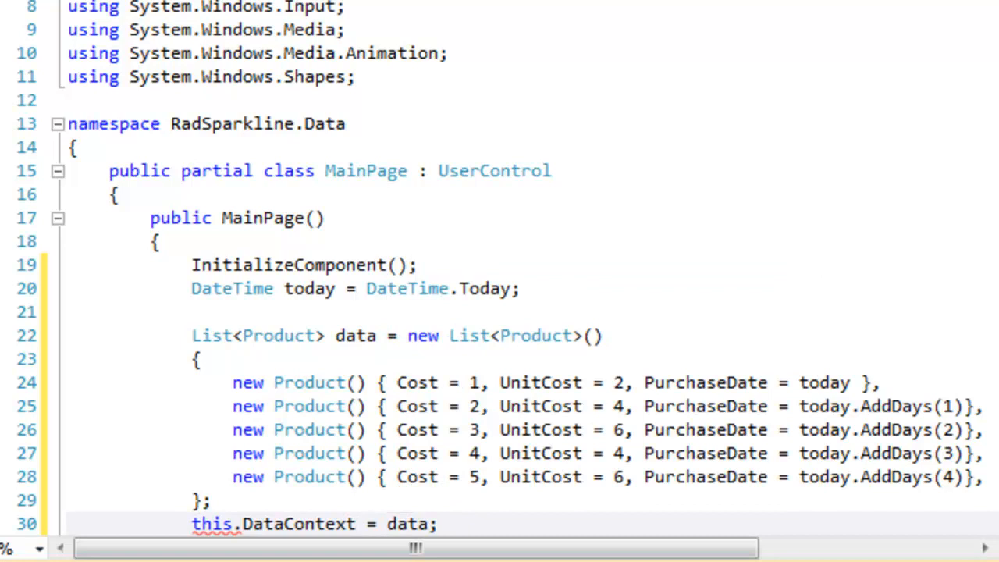
{"action": "scroll", "scroll_direction": "down", "scroll_amount": 3}
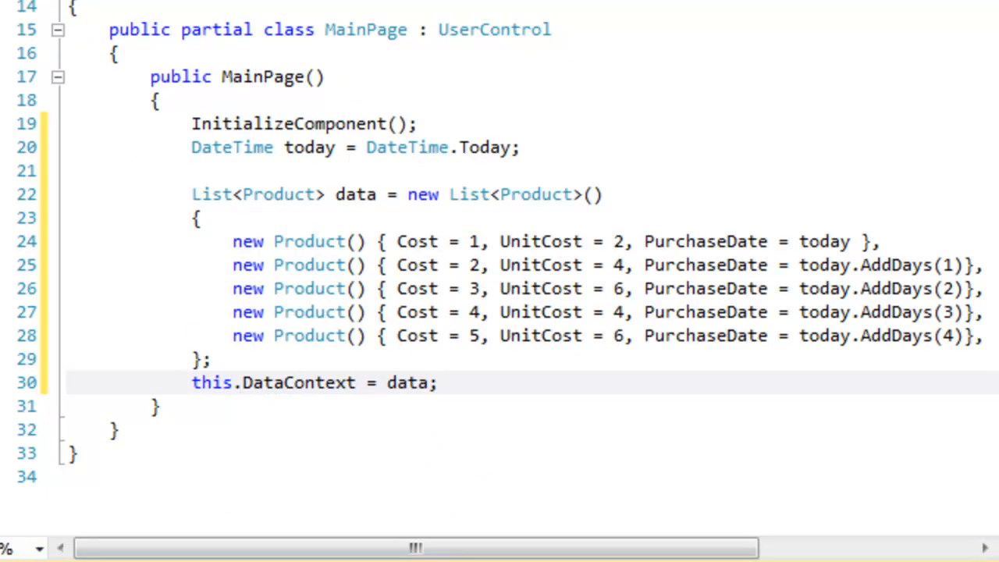
Add Margin="20" to the StackPanel in MainPage.xaml, on its own line
{"action": "left_click", "coordinate": [49, 542]}
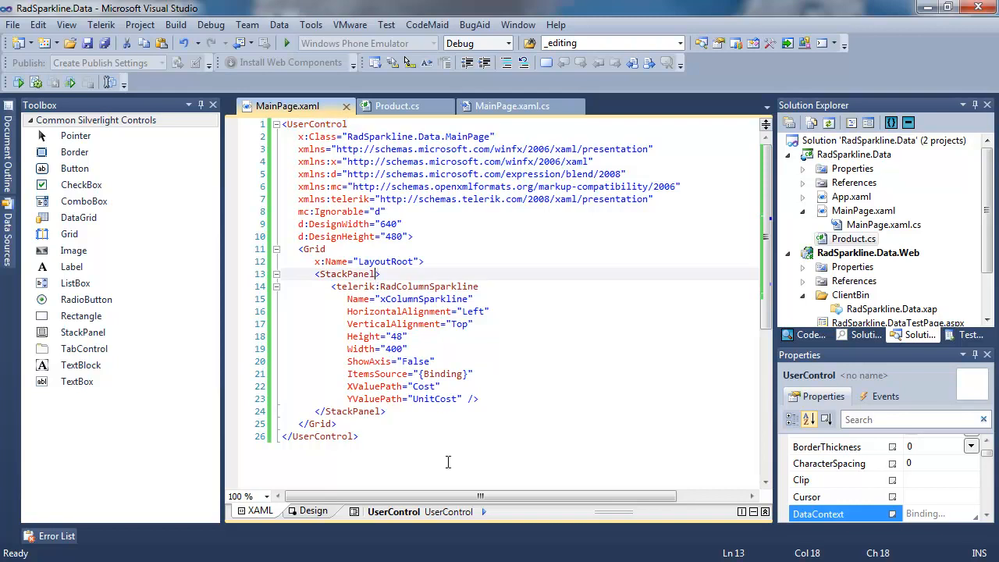
{"action": "type", "text": "Margin=\"20"}
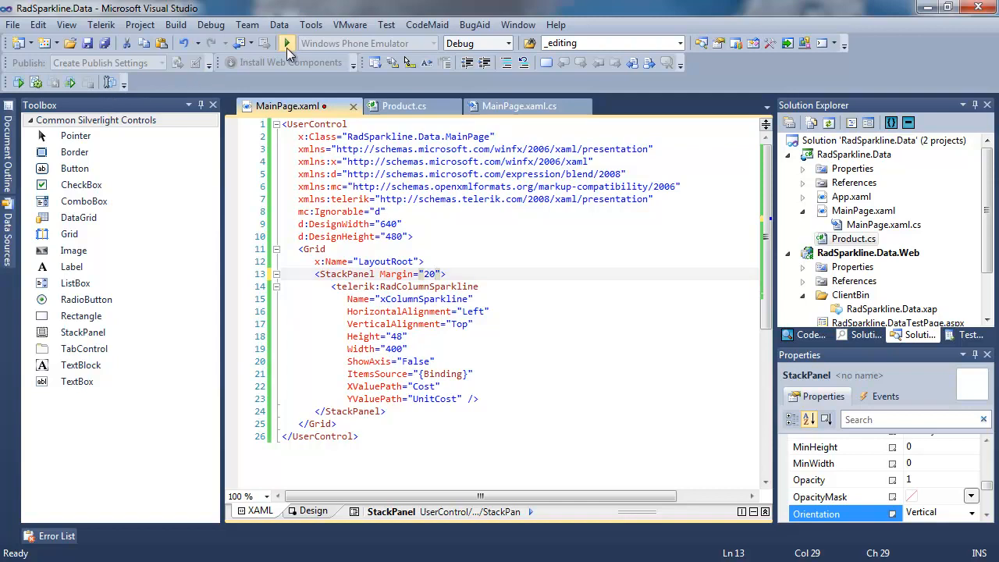
{"action": "left_click", "coordinate": [287, 43]}
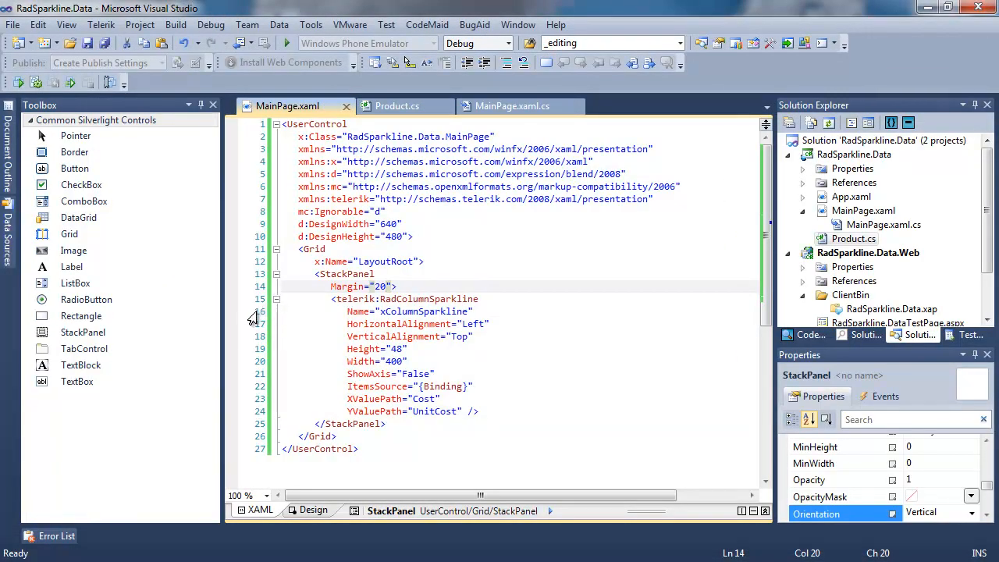
{"action": "left_click", "coordinate": [383, 286]}
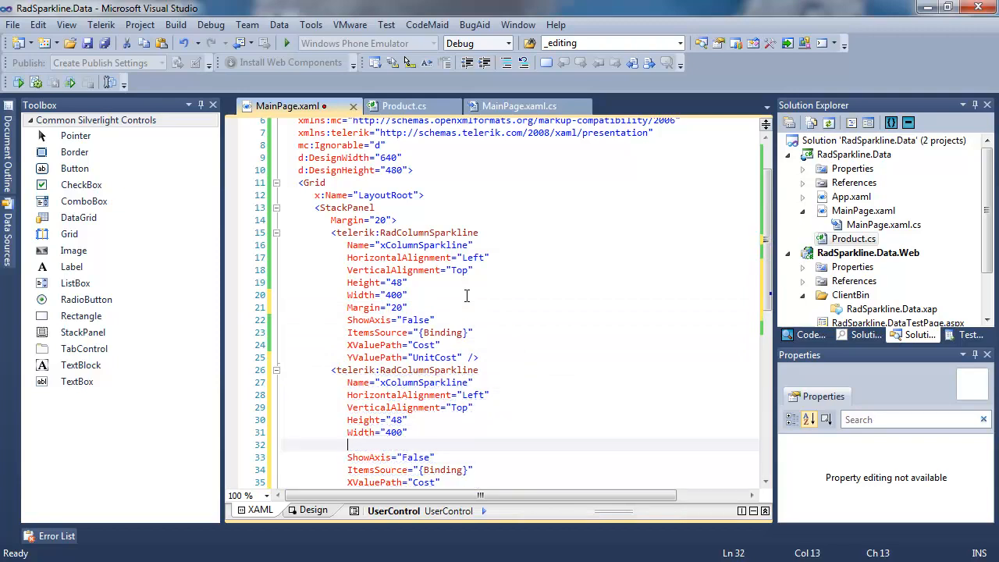
Give the column sparkline Margin 20, turn its copy into RadLinearSparkline xLinearSparkline, and run
{"action": "type", "text": "Margin=\"20"}
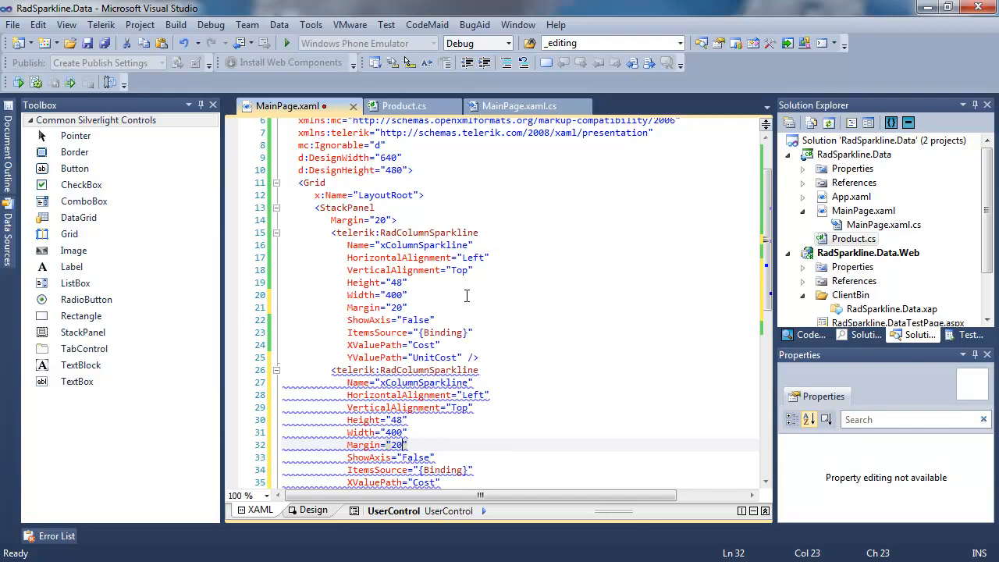
{"action": "left_click", "coordinate": [418, 370]}
{"action": "type", "text": "Linear"}
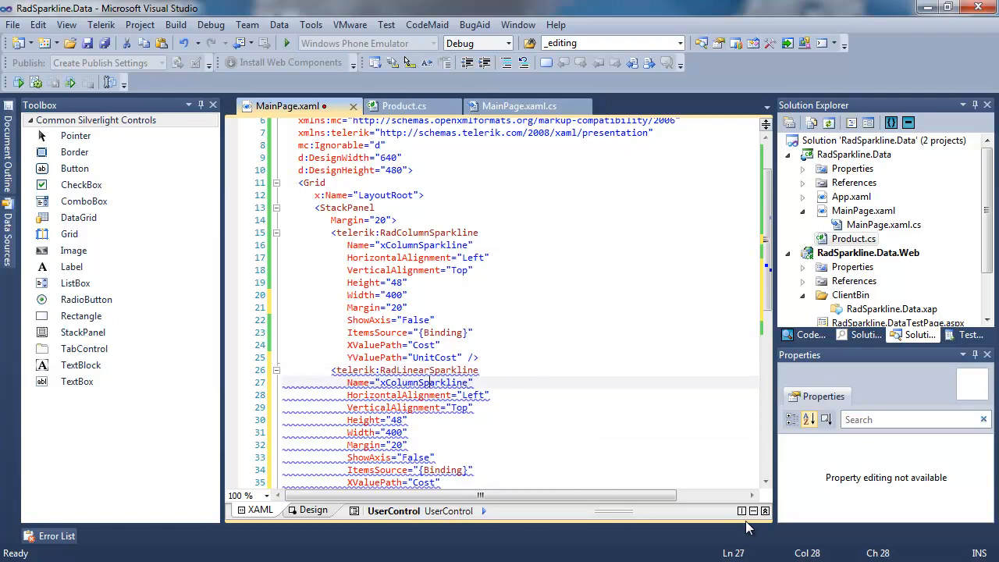
{"action": "double_click", "coordinate": [399, 382]}
{"action": "type", "text": "Linear"}
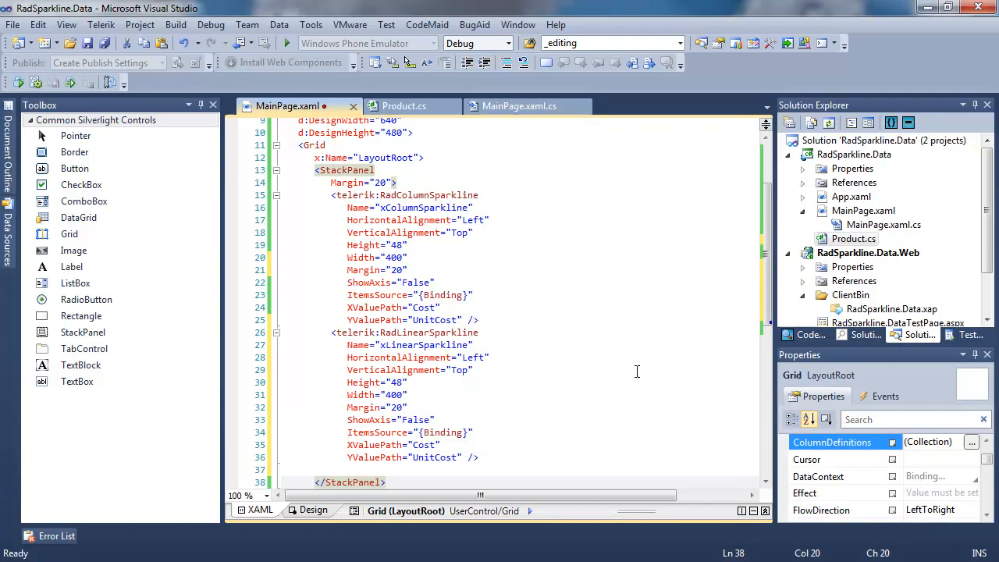
{"action": "mouse_move", "coordinate": [285, 43]}
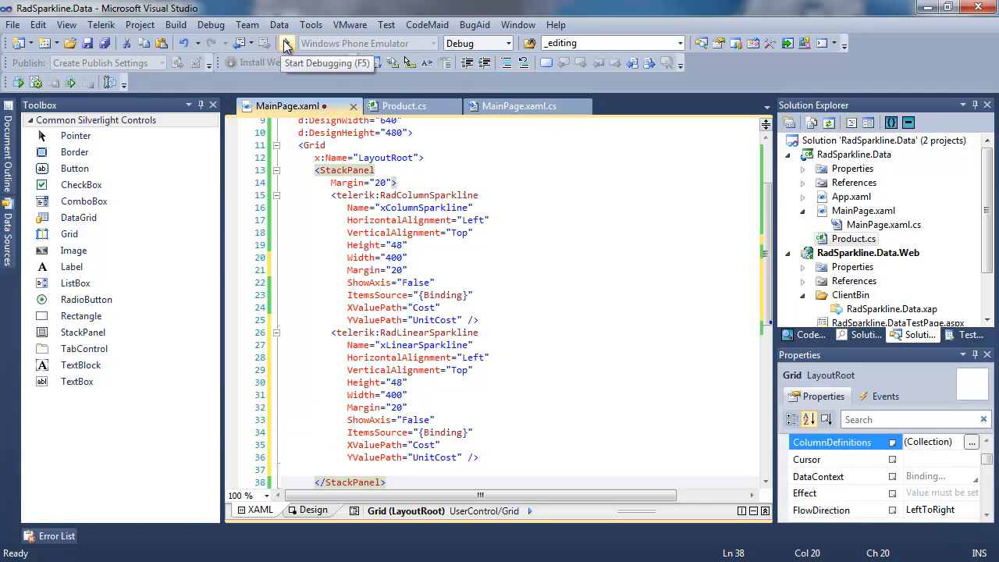
{"action": "left_click", "coordinate": [286, 43]}
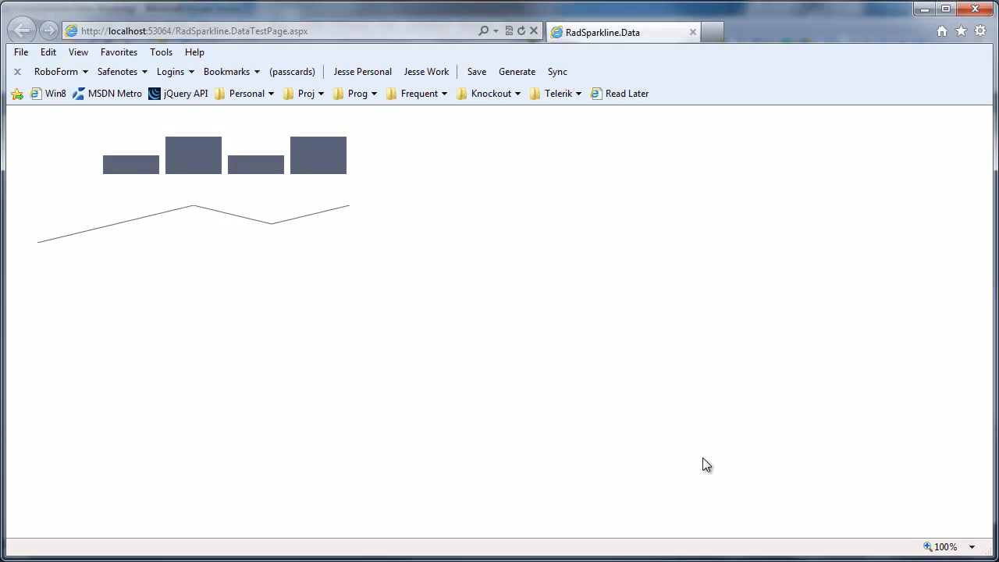
{"action": "mouse_move", "coordinate": [898, 31]}
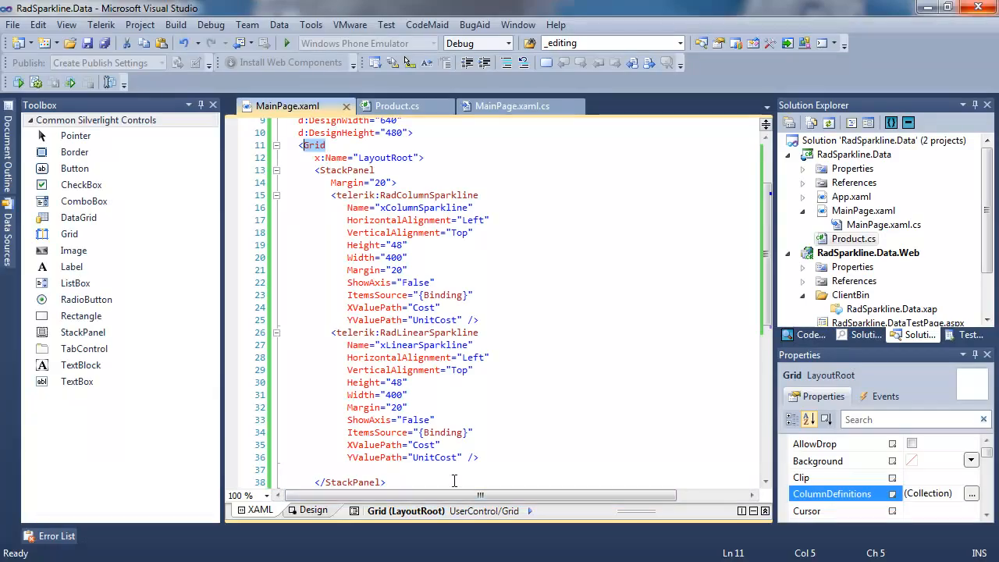
Add ShowLastPointIndicator, ShowHighPointIndicators and ShowLowPointIndicators to the linear sparkline, checking Product.cs names
{"action": "double_click", "coordinate": [424, 445]}
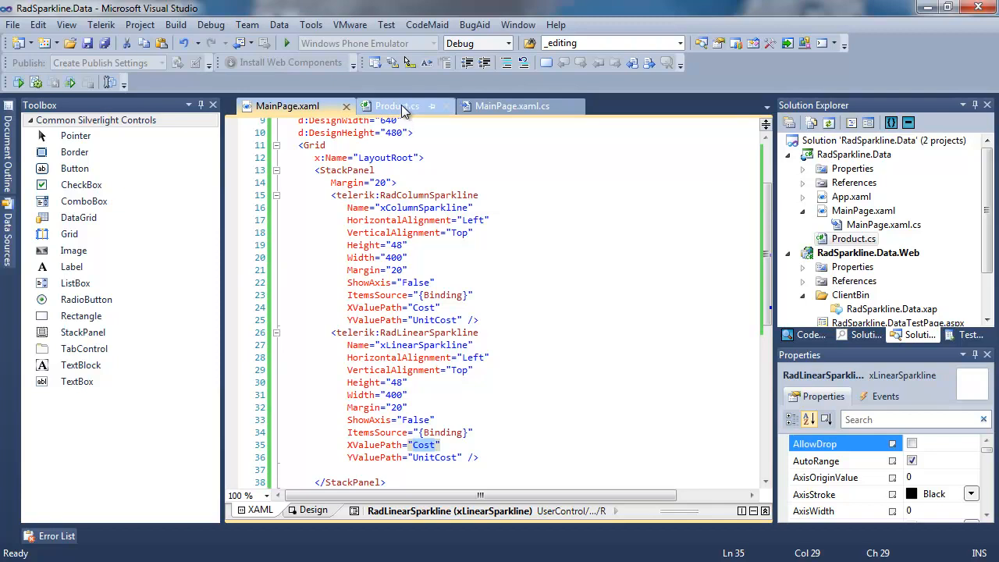
{"action": "left_click", "coordinate": [390, 106]}
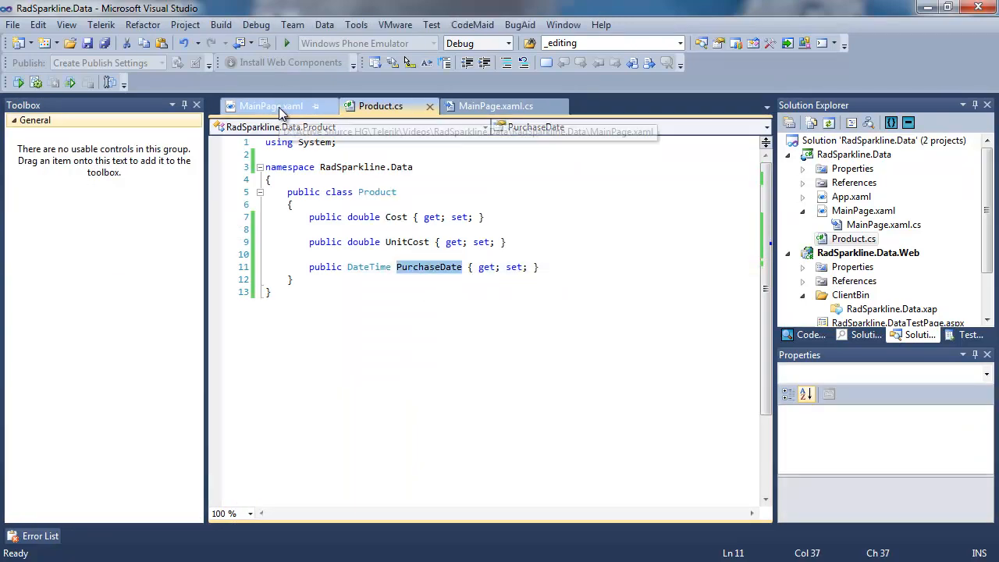
{"action": "left_click", "coordinate": [271, 105]}
{"action": "type", "text": "ShowLowPointIndicators=\"\"/>"}
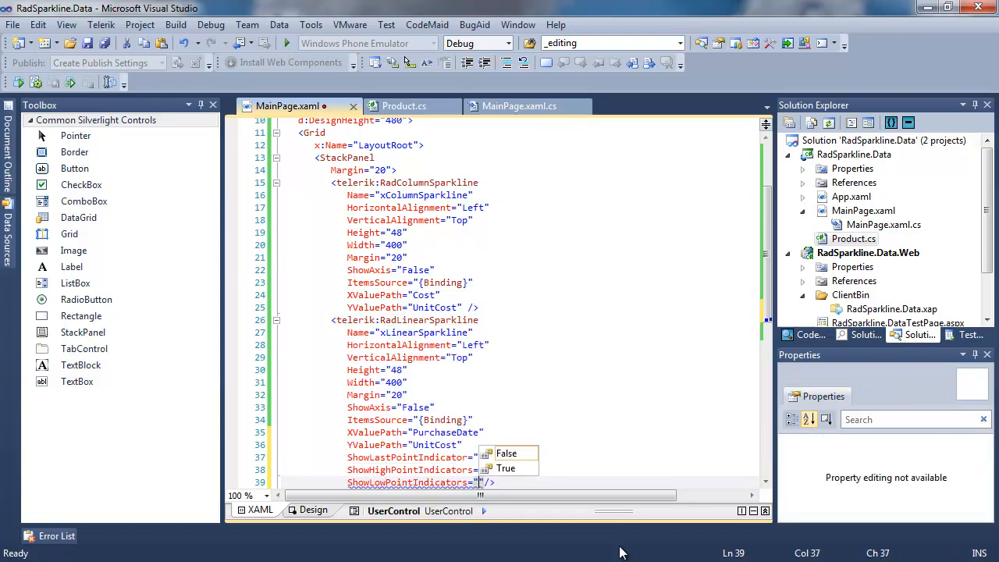
{"action": "left_click", "coordinate": [496, 106]}
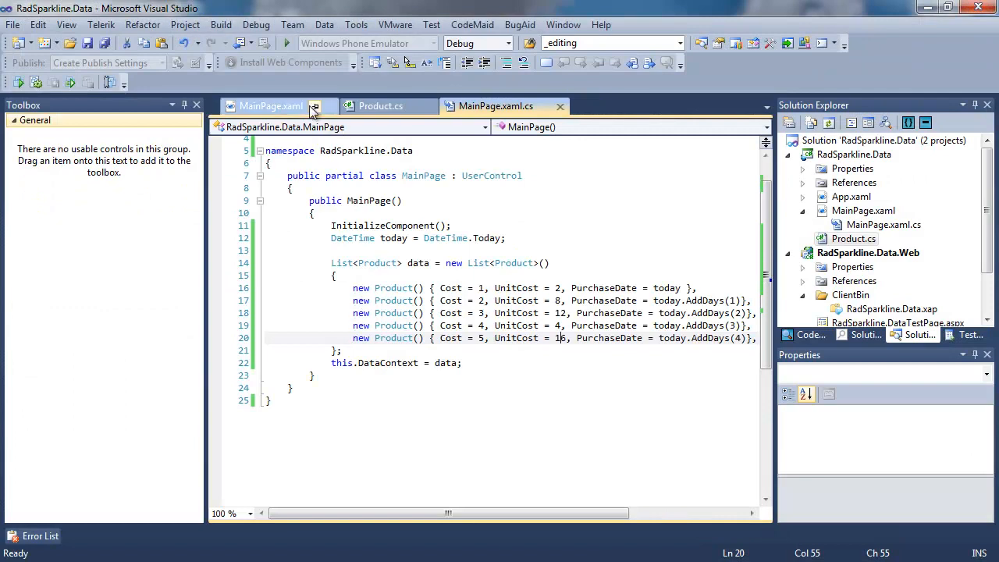
Return to MainPage.xaml after updating the UnitCost values to 2, 8, 12, 4 and 16
{"action": "left_click", "coordinate": [271, 106]}
{"action": "type", "text": "<telerik:Rad"}
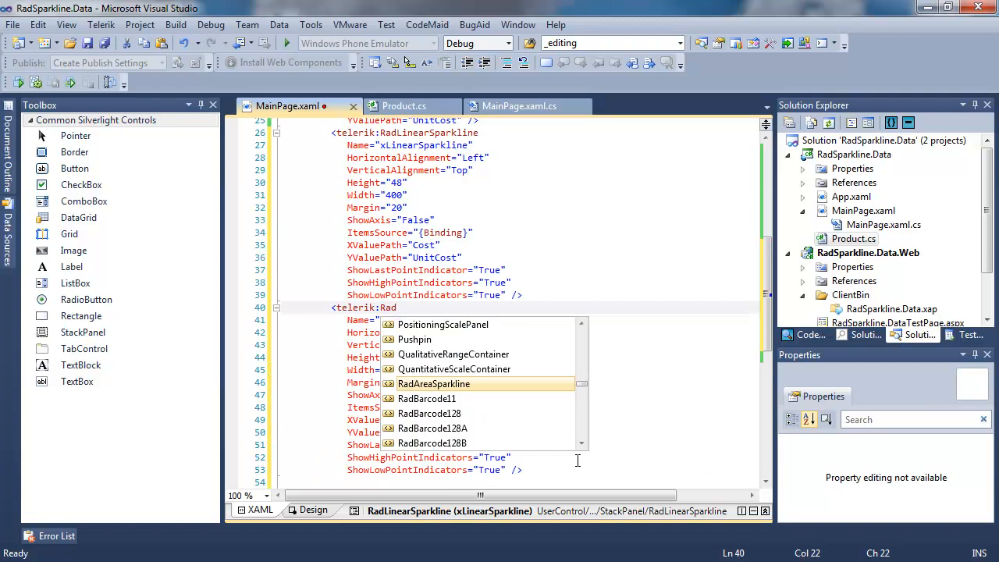
Turn the pasted sparkline copy into a RadAreaSparkline named xAreaSparkline
{"action": "double_click", "coordinate": [434, 384]}
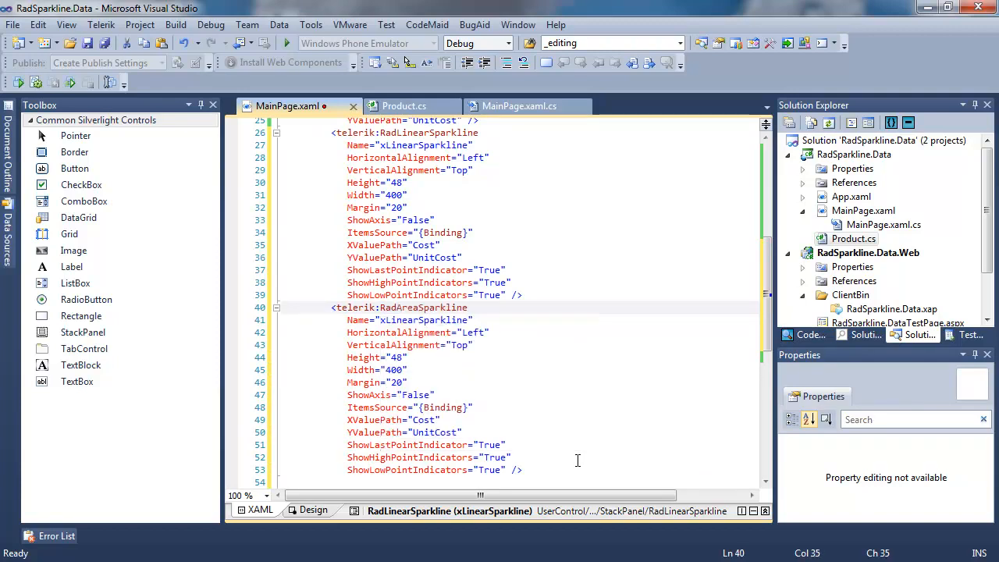
{"action": "left_click", "coordinate": [388, 320]}
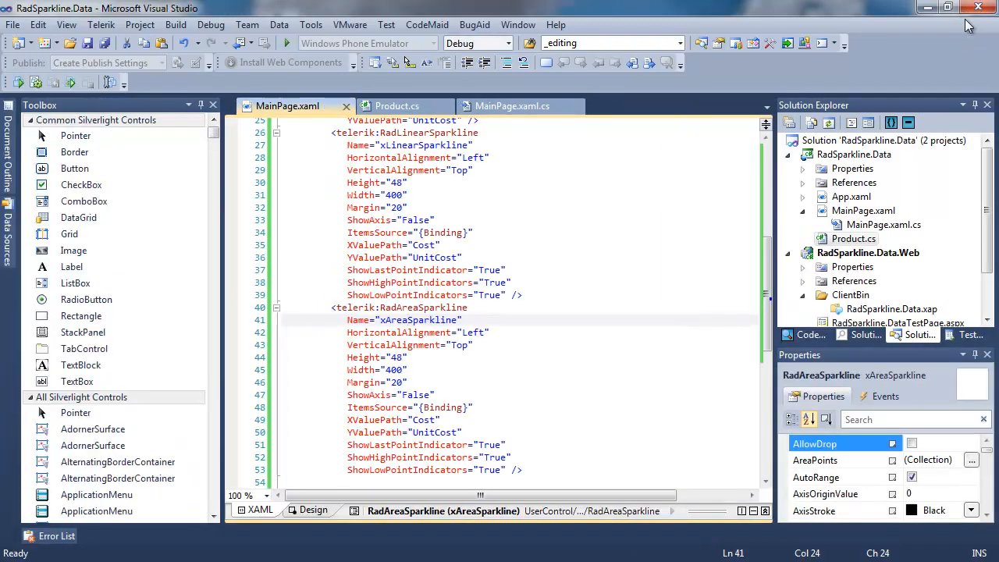
{"action": "left_click", "coordinate": [496, 105]}
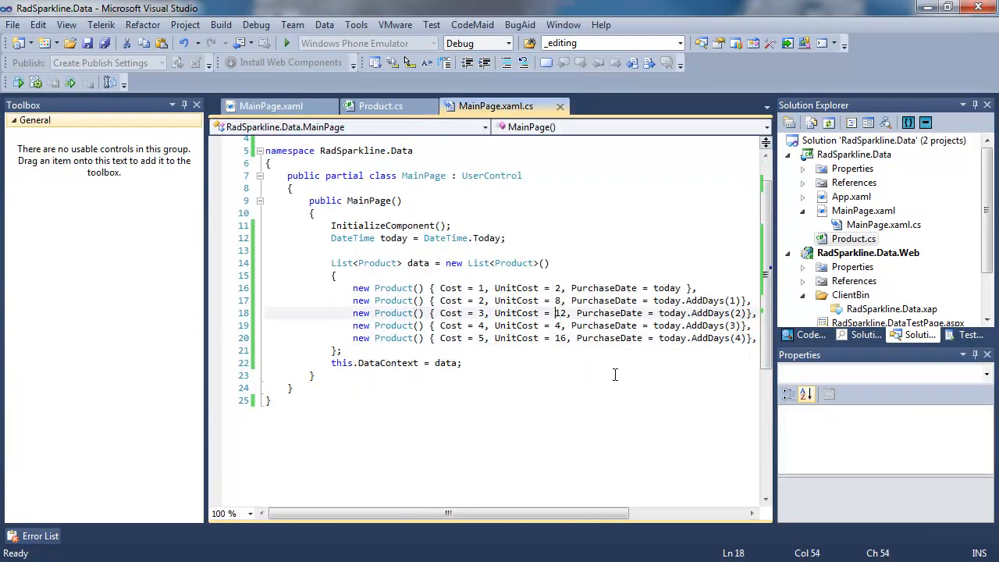
Make the third product's UnitCost negative by adding a minus sign before 12
{"action": "type", "text": "-"}
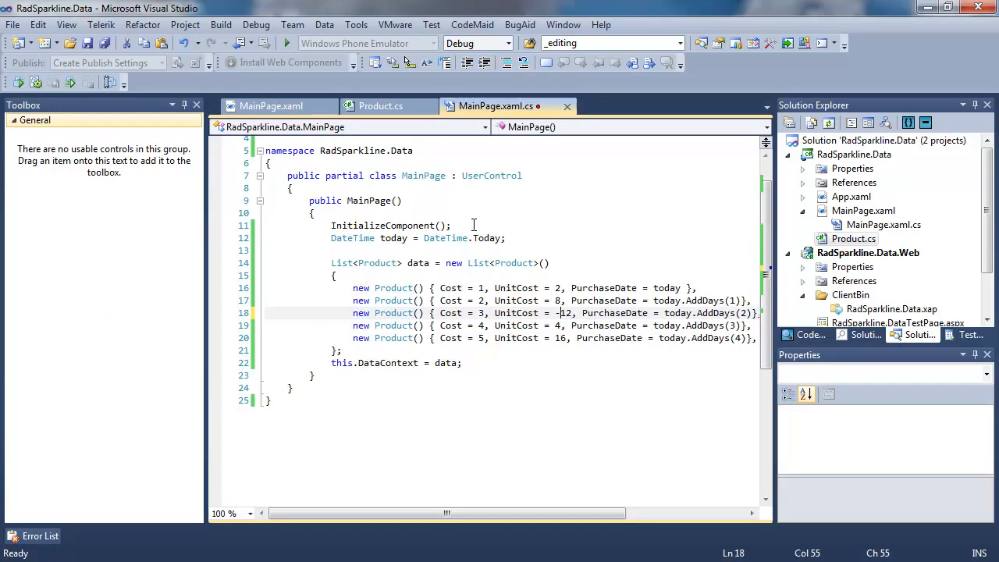